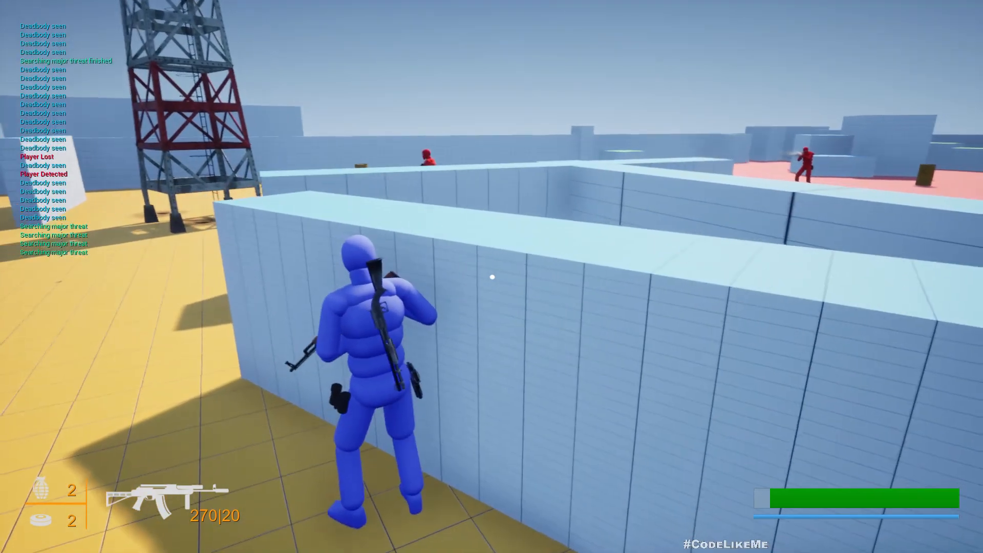
mouse_move(492, 278)
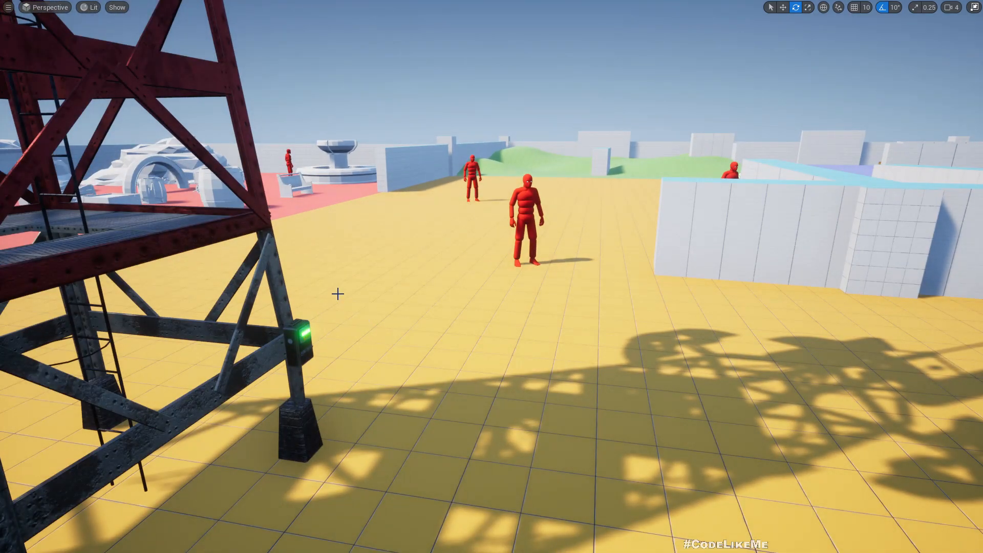
mouse_move(301, 351)
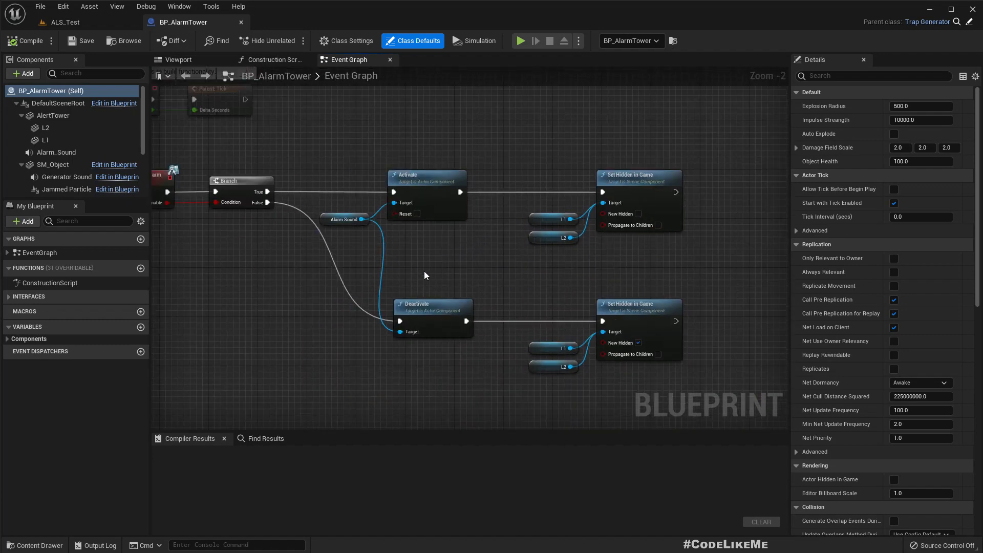
Follow the parent-class links through Trap_Generator up to the ExplosiveBarrel blueprint
scroll(down, 3)
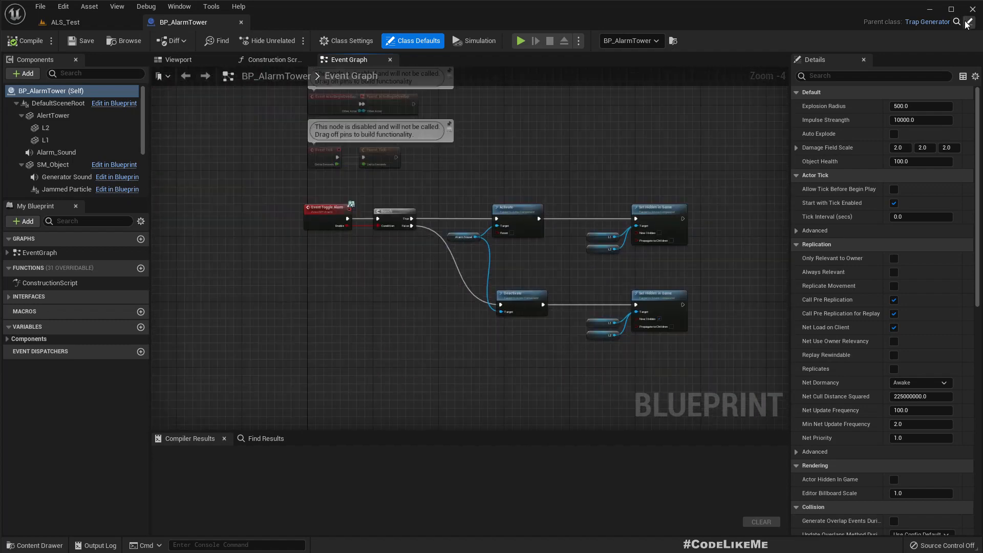
click(289, 22)
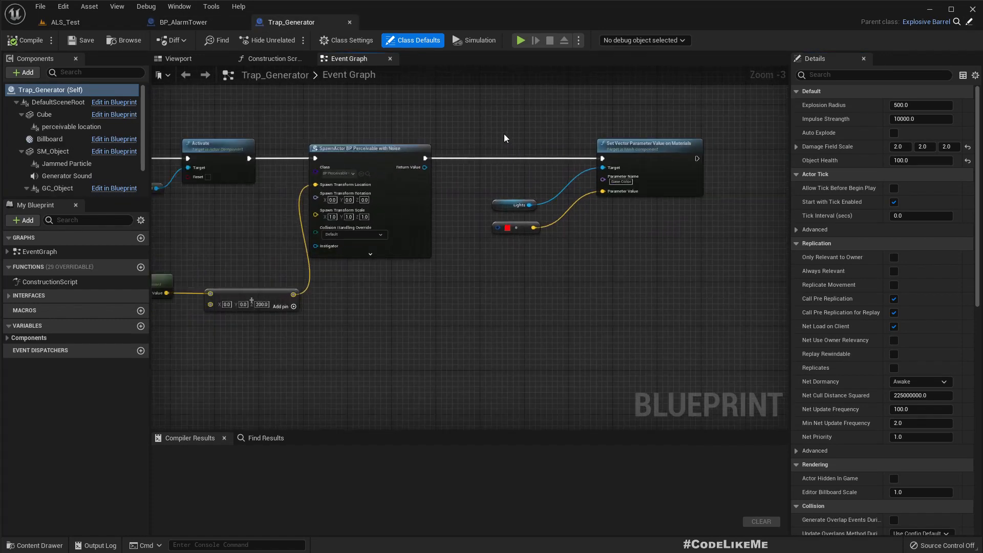
scroll(down, 3)
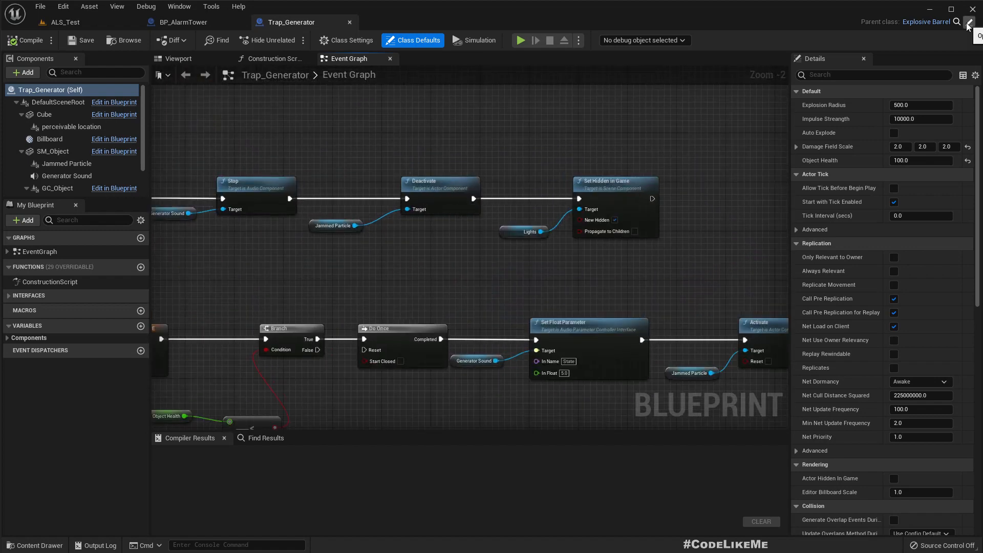
click(398, 21)
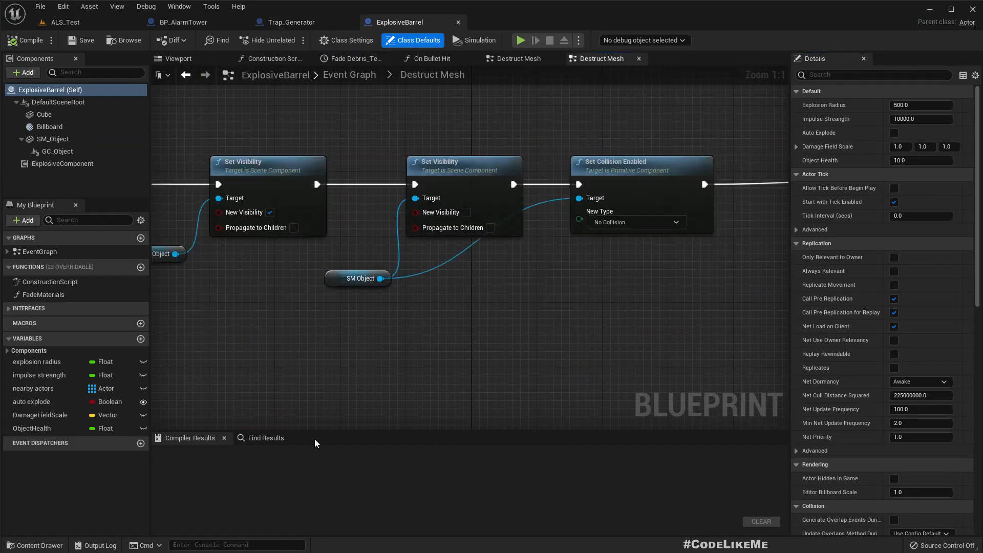
Search the blueprint for 'destr' and open the Destruct Mesh function from the results
click(265, 437)
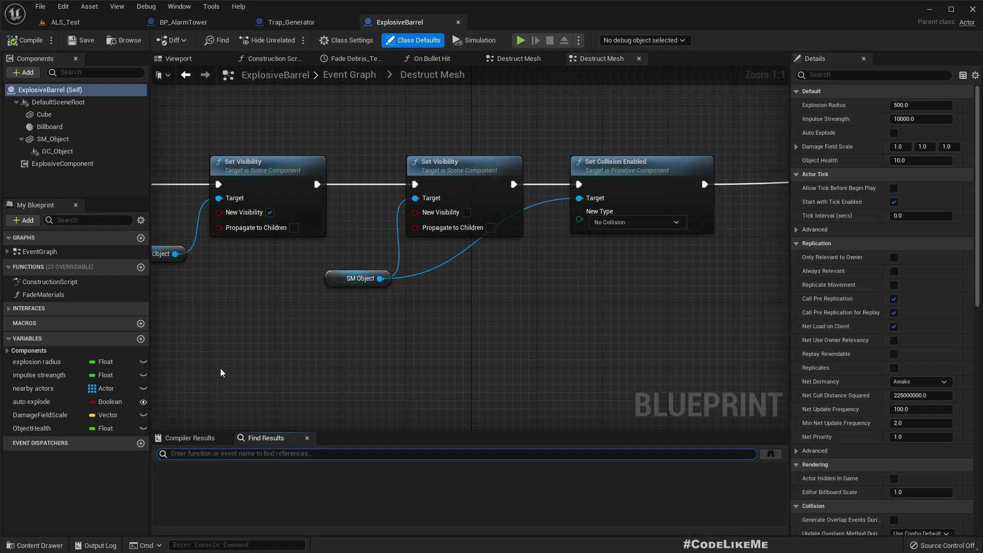
text(set time)
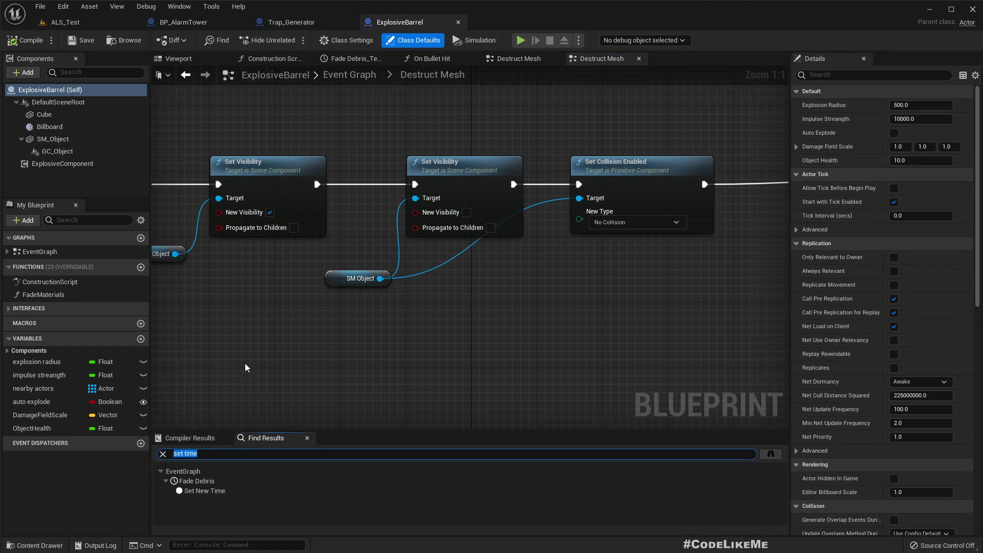
text(destr)
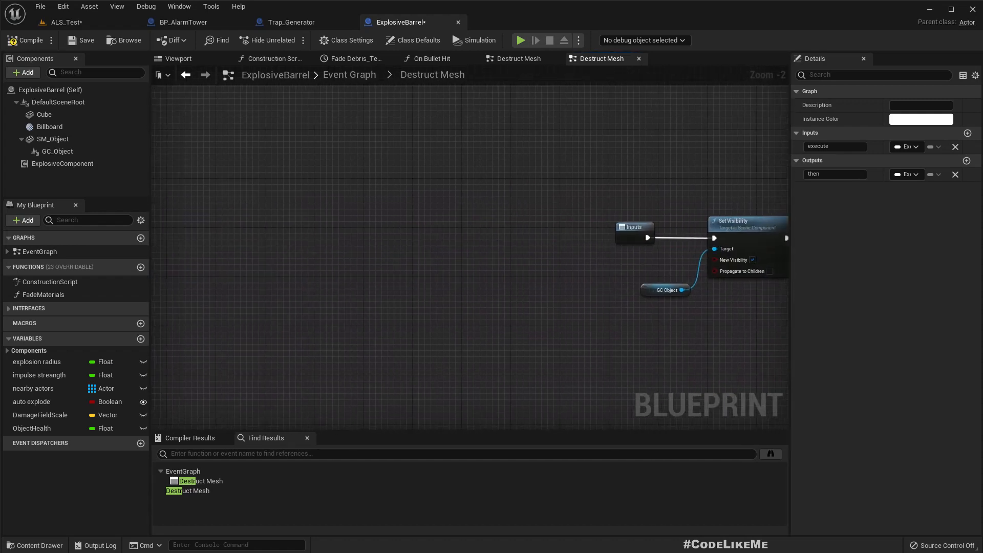
Review the barrel's main Event Graph, then return to the Destruct Mesh function graph
click(597, 59)
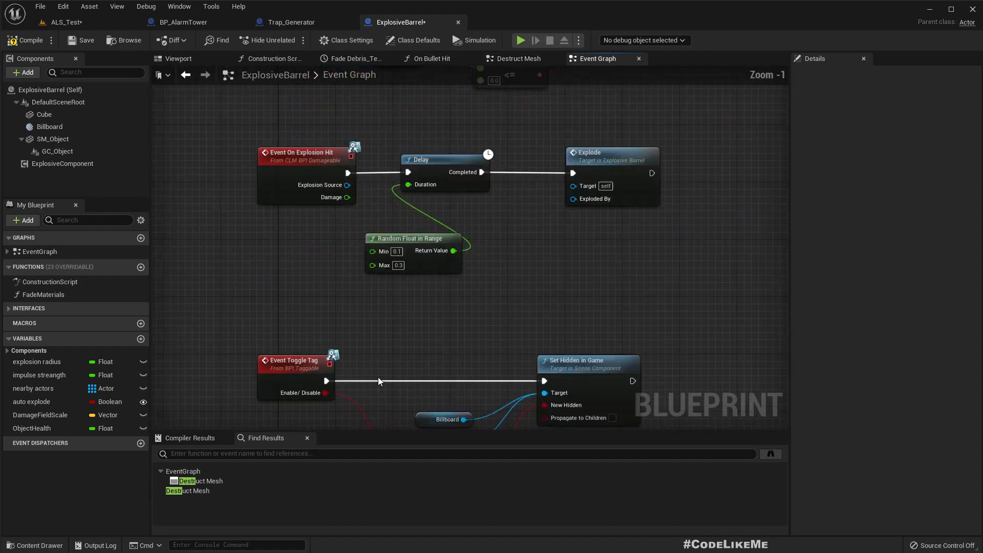
scroll(down, 3)
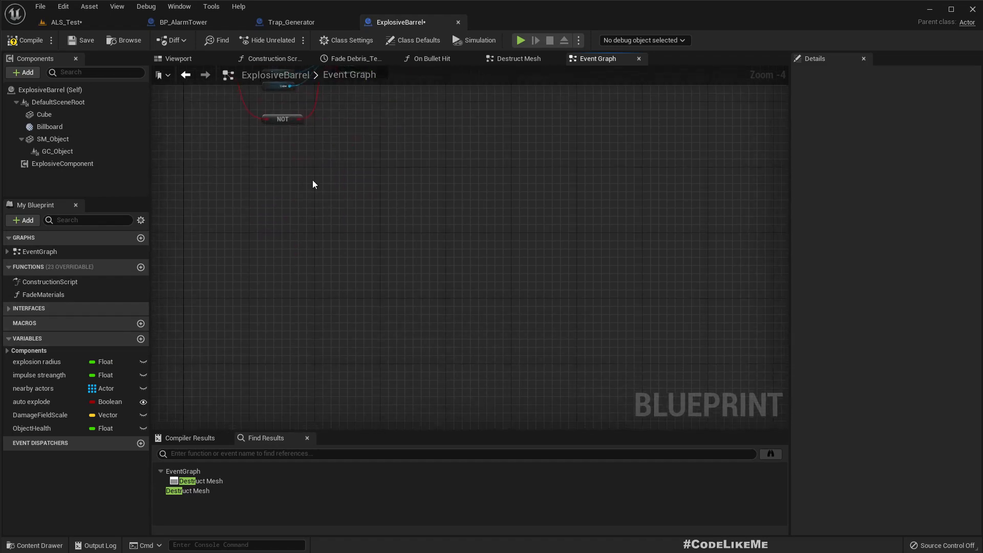
scroll(down, 3)
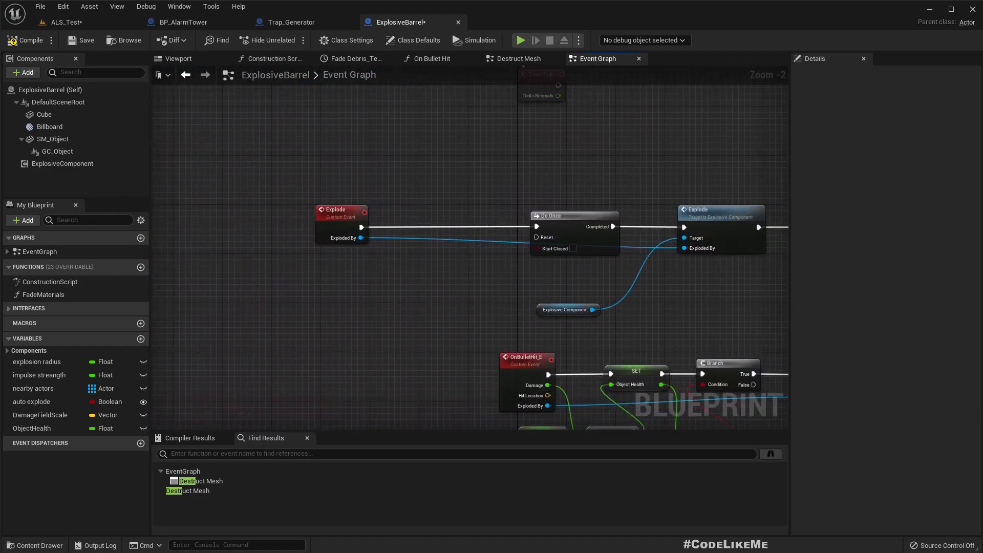
click(342, 210)
text(bran)
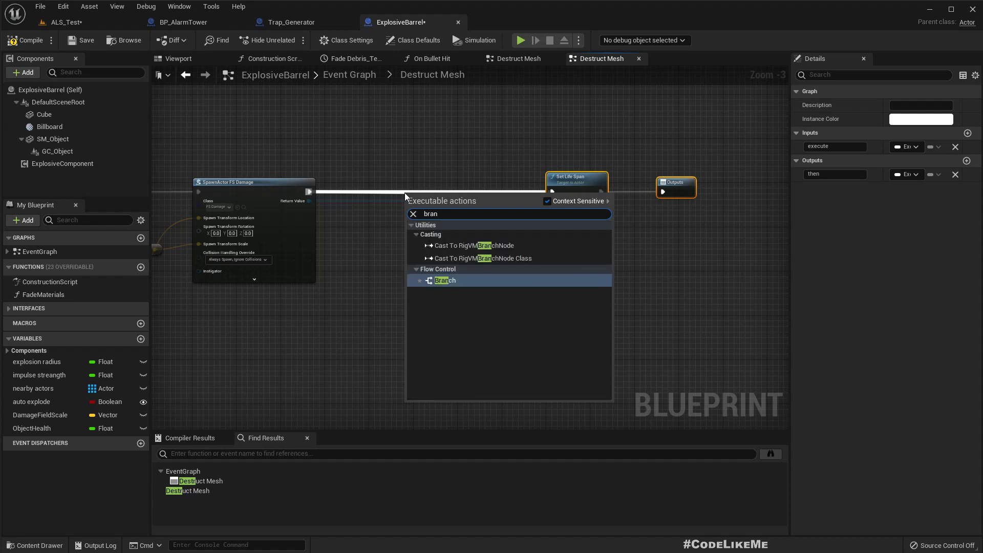
Insert a Branch before Set Life Span and reroute its False output straight to Outputs
click(444, 280)
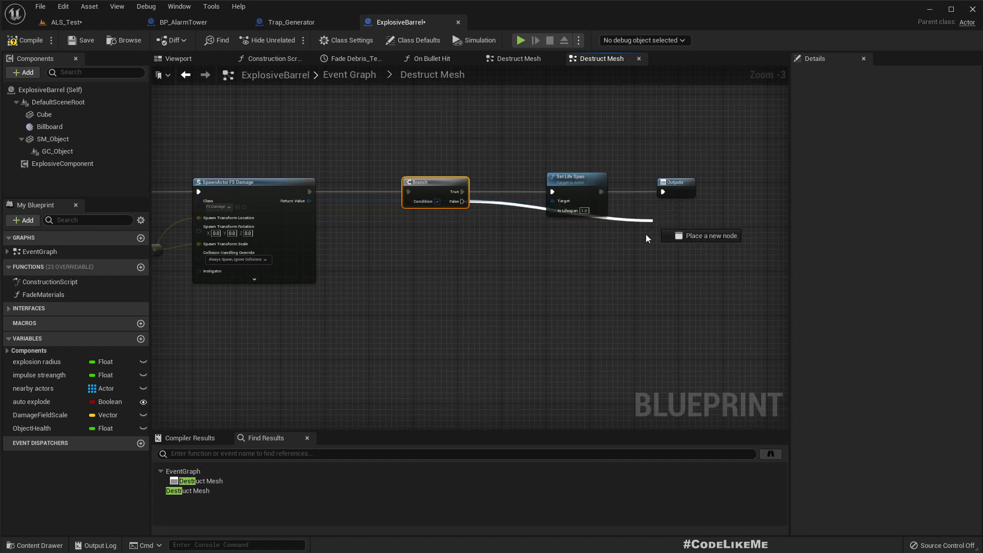
drag(467, 202, 542, 275)
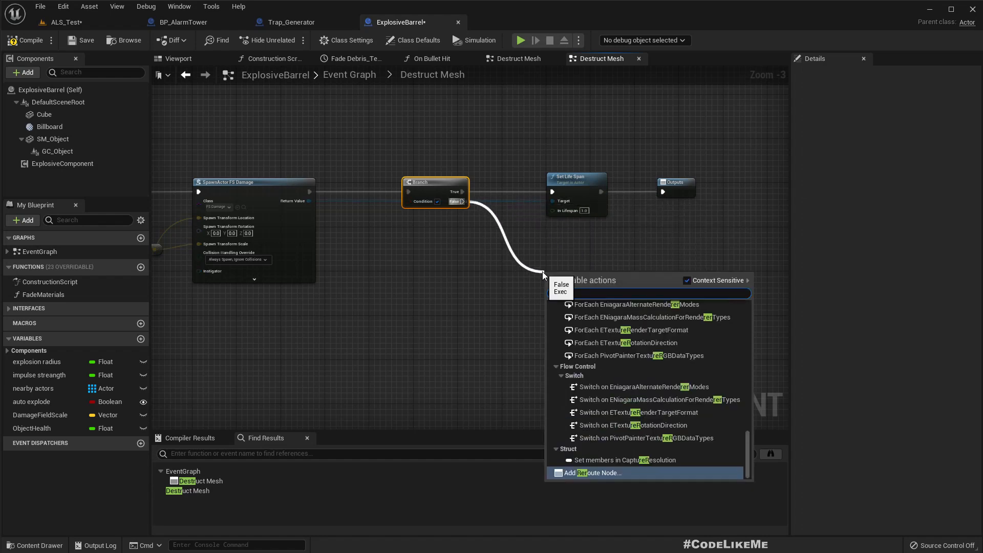
click(595, 473)
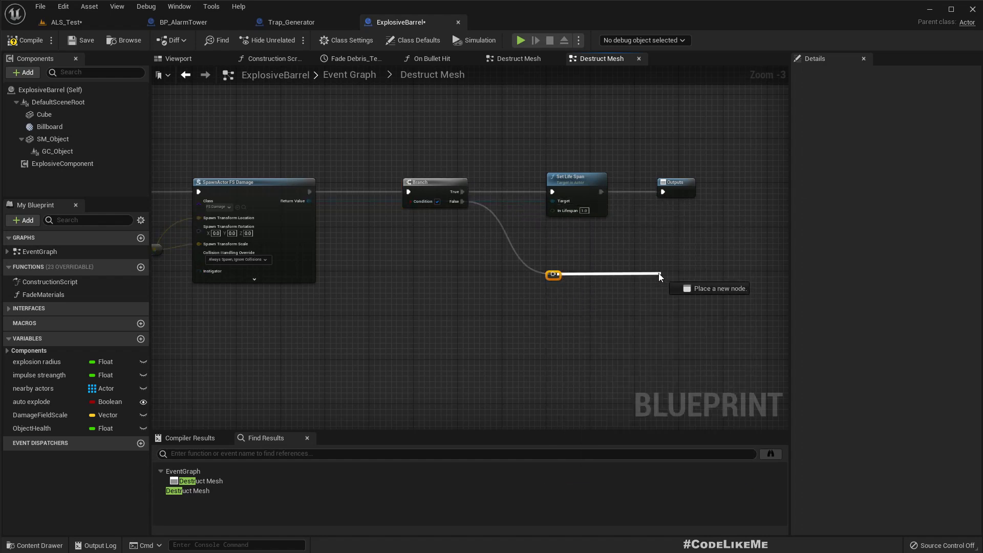
drag(553, 275, 664, 275)
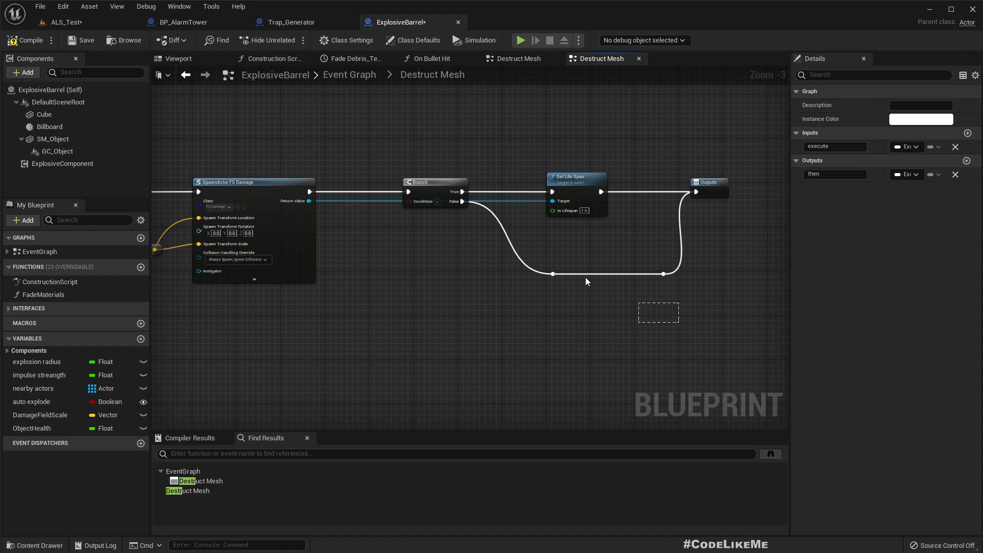
mouse_move(421, 196)
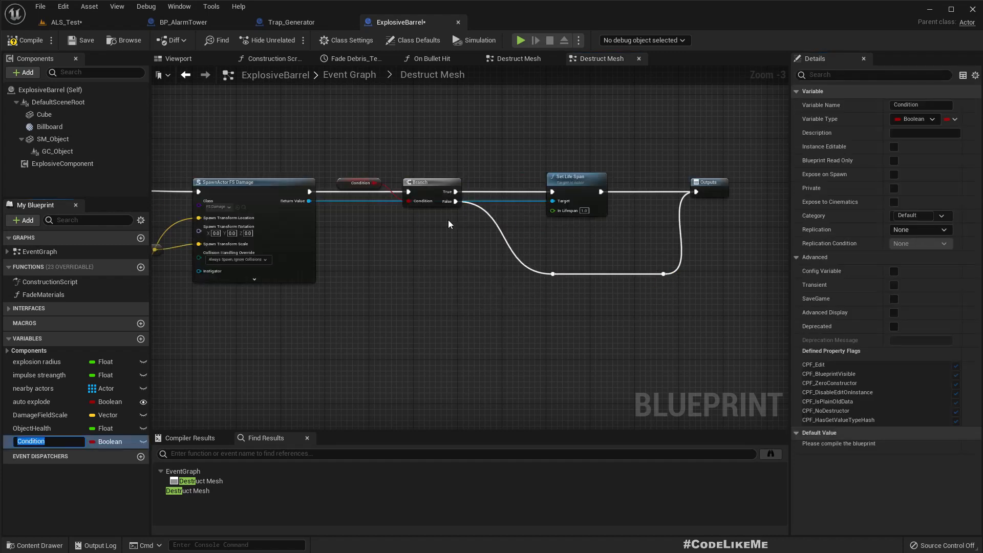
Name the boolean DestroyAfterExplosion and place its getter below the branch
text(DestroyAfterExp)
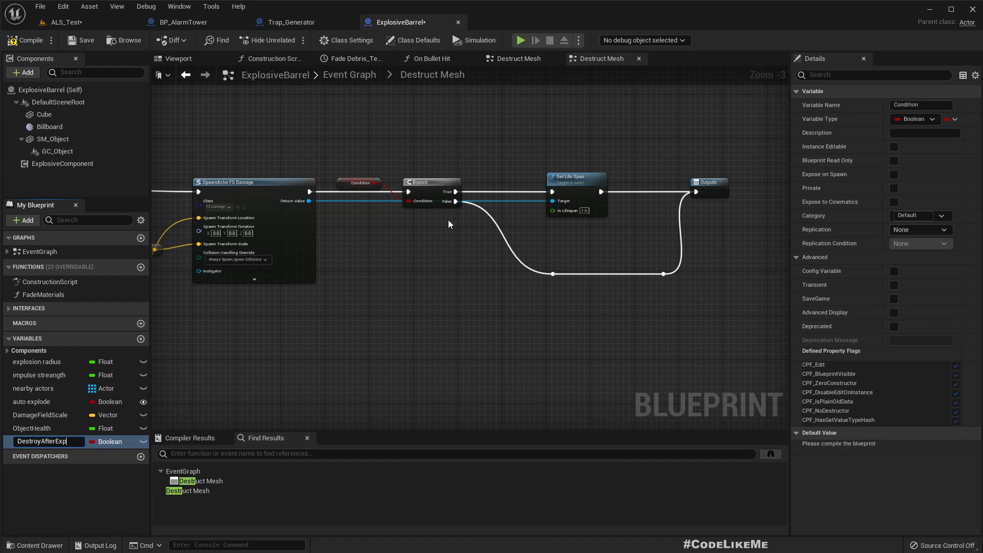
text(DestroyAfterExplosion)
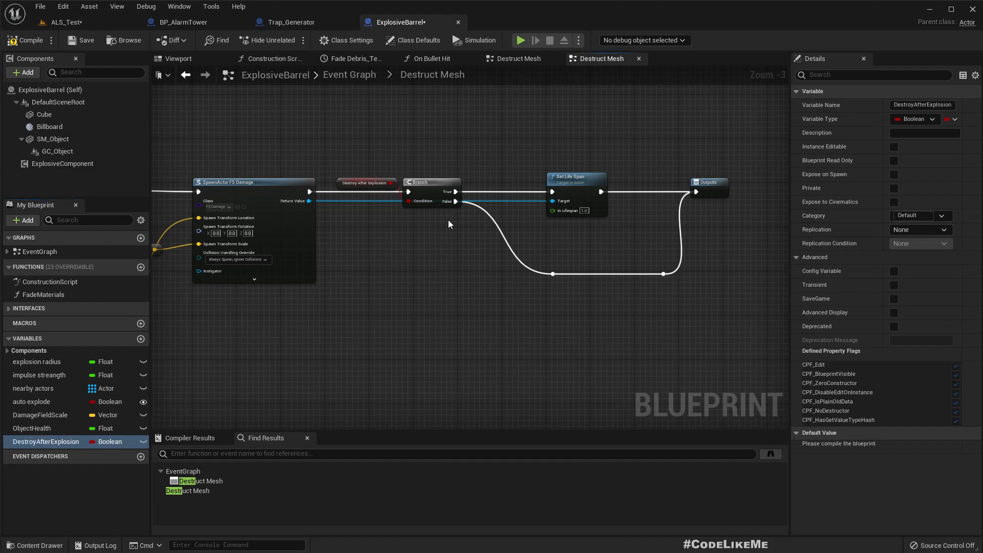
drag(367, 183, 376, 271)
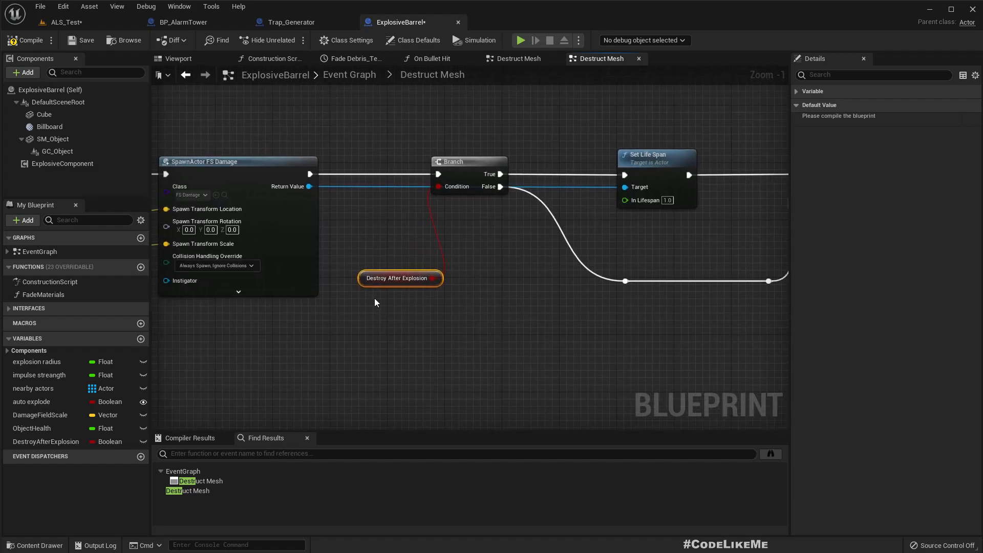
mouse_move(25, 39)
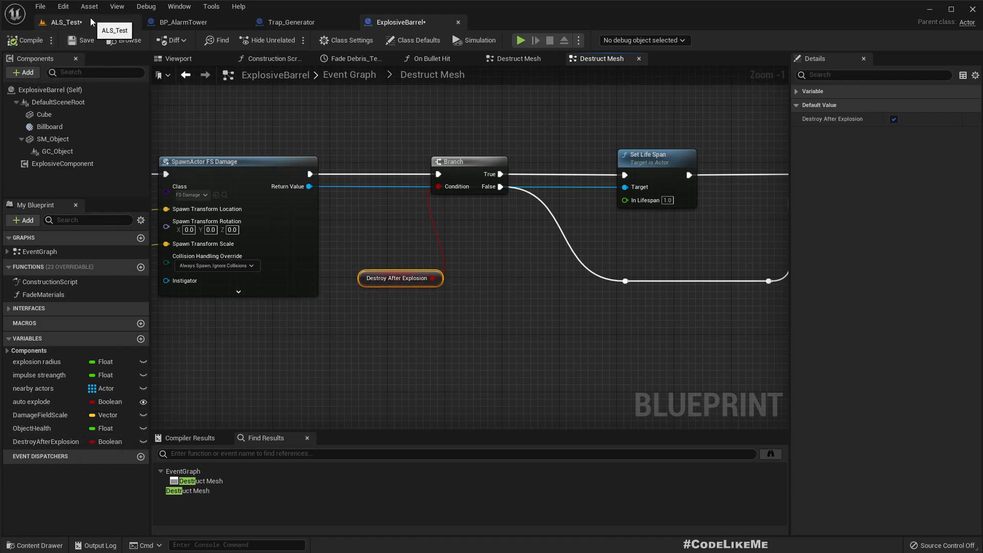
Turn off Destroy After Explosion in BP_AlarmTower's class defaults and return to the ALS_Test level
click(182, 21)
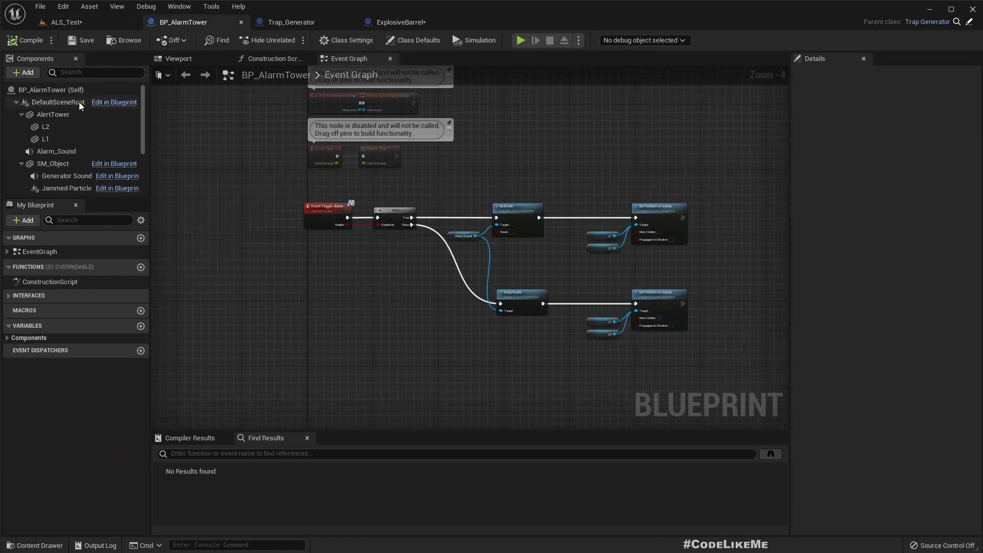
click(411, 40)
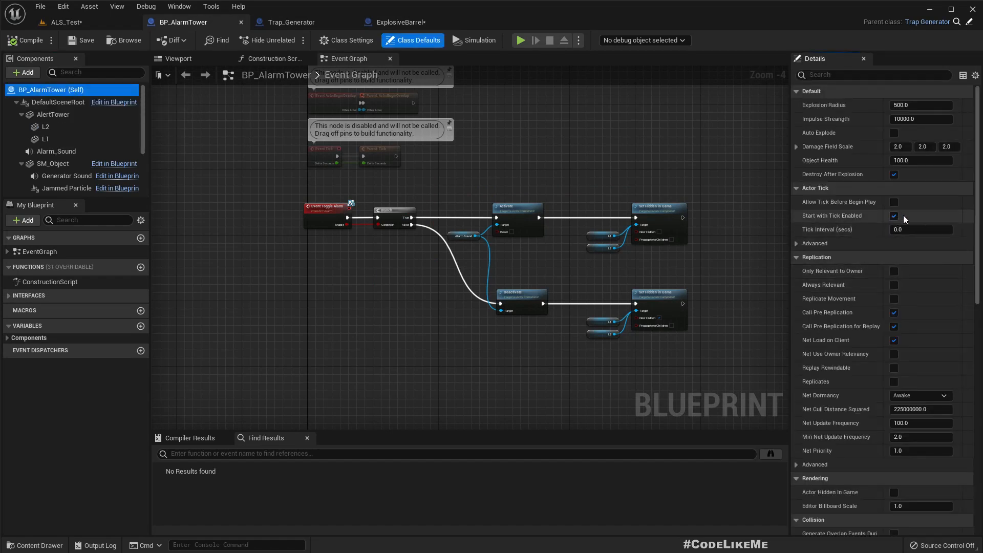
click(893, 216)
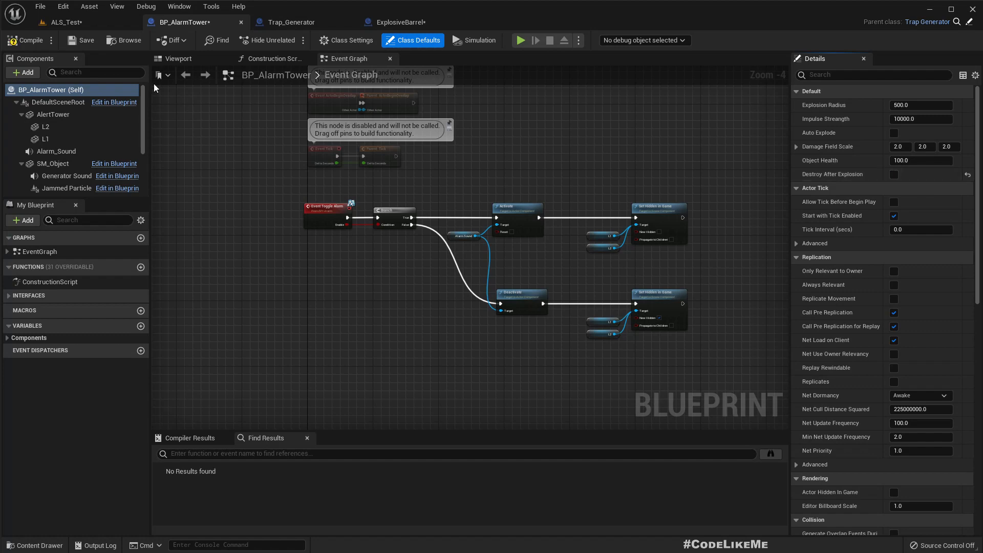
click(59, 22)
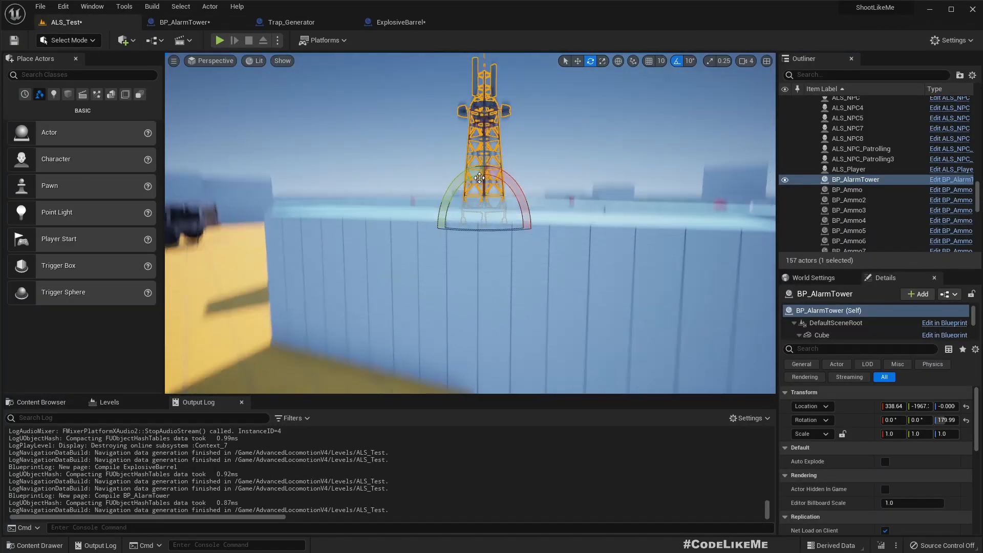
click(219, 40)
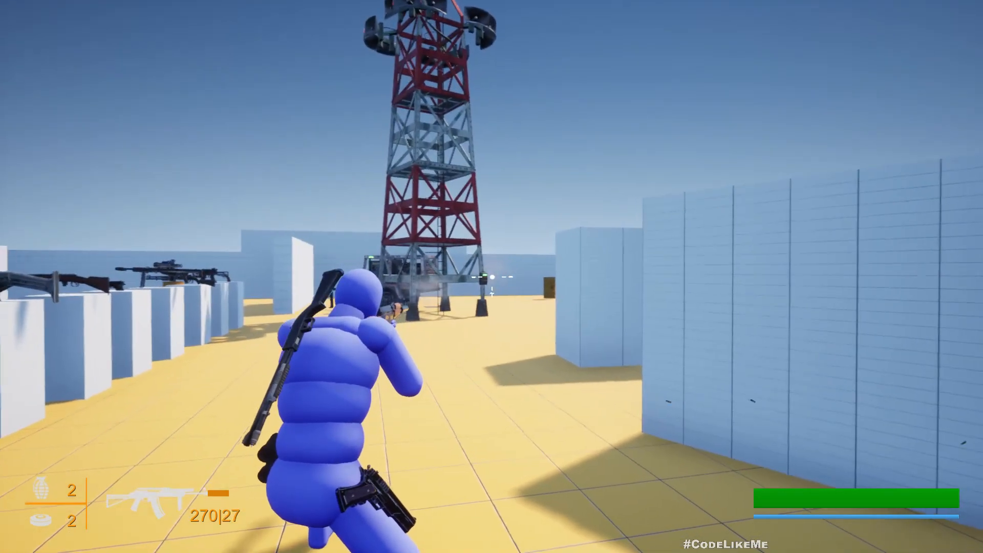
click(492, 278)
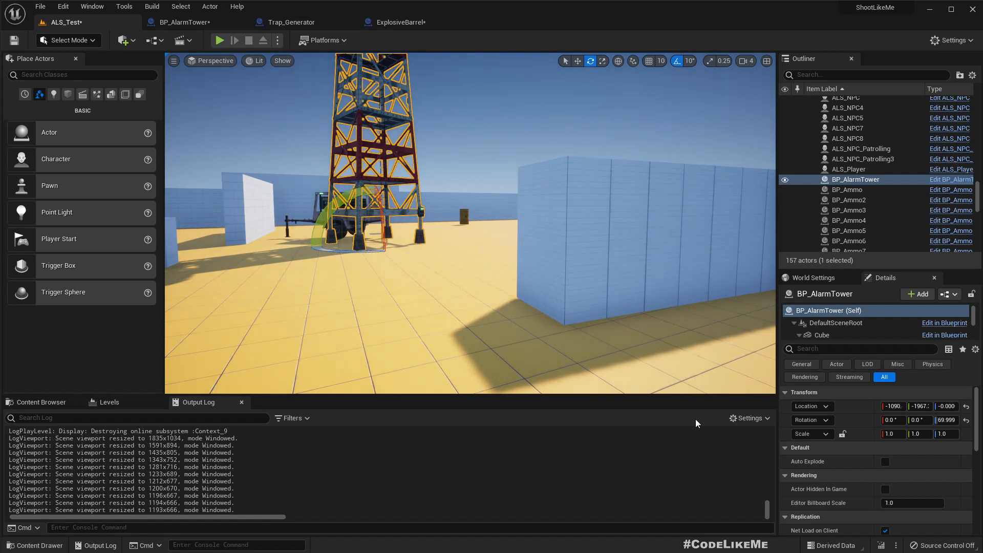
Check the class defaults of ExplosiveBarrel, BP_AlarmTower and Trap_Generator in turn
click(400, 22)
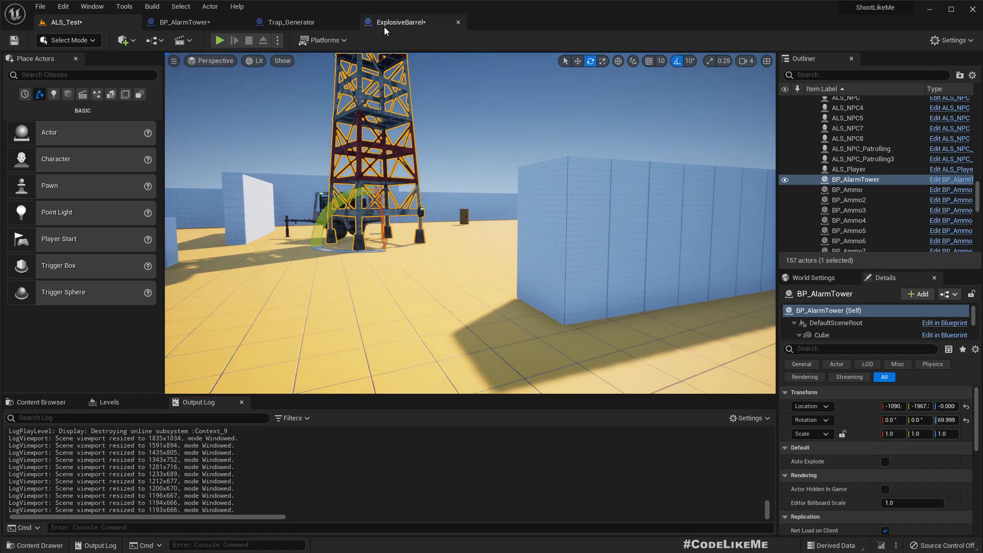
click(400, 21)
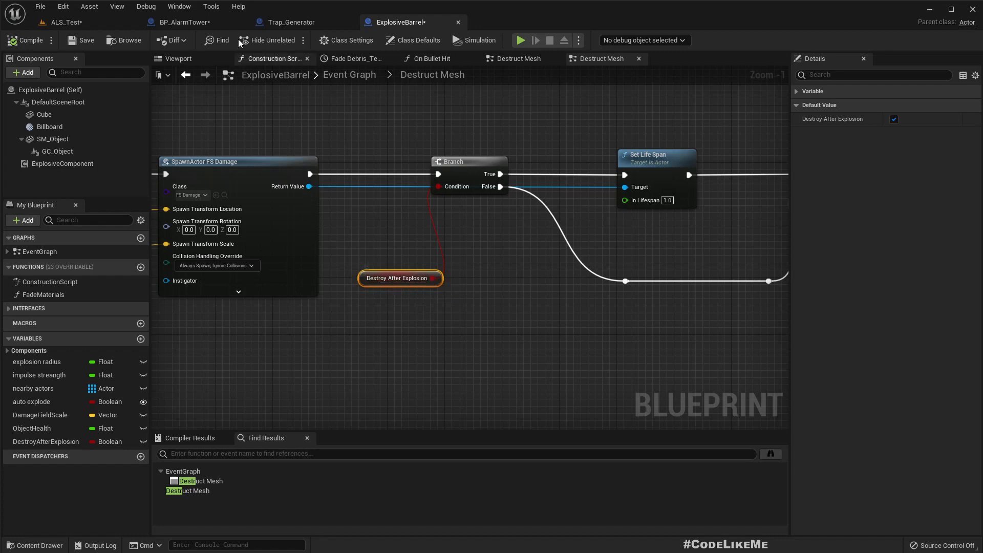
click(182, 21)
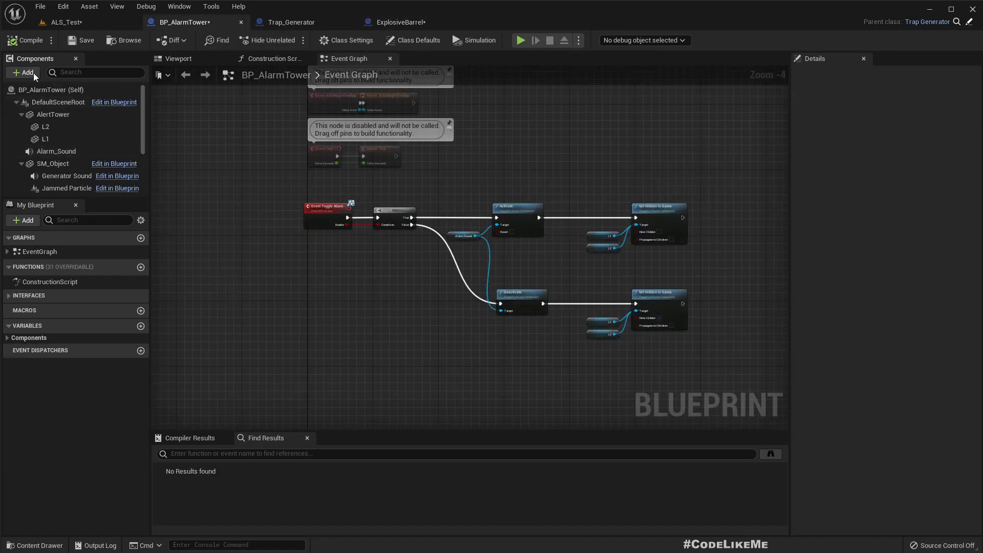
click(412, 40)
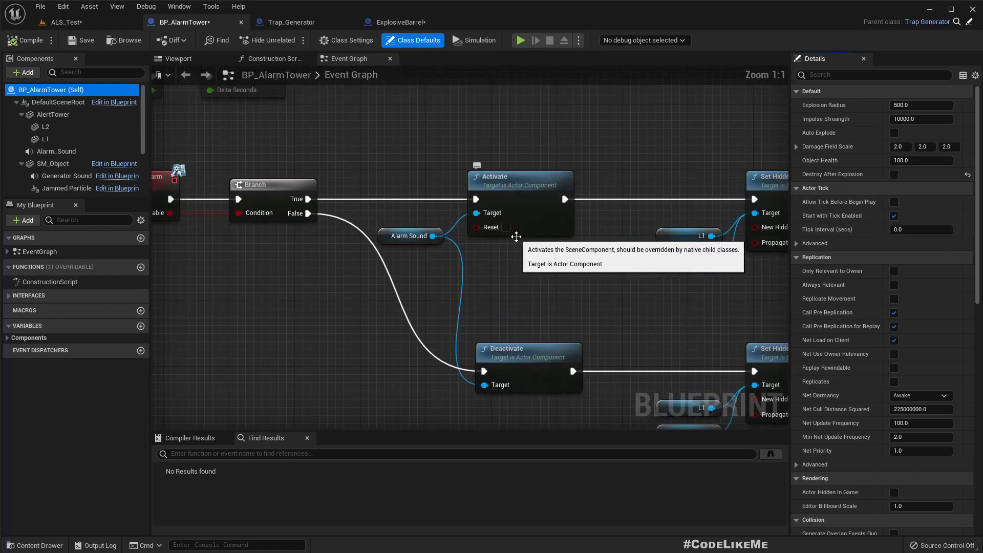
click(290, 21)
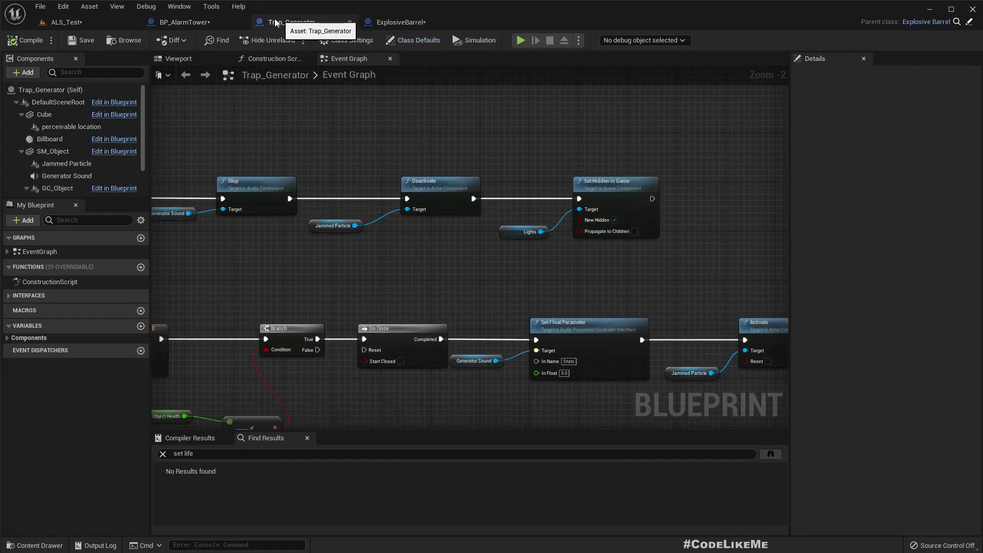
click(178, 58)
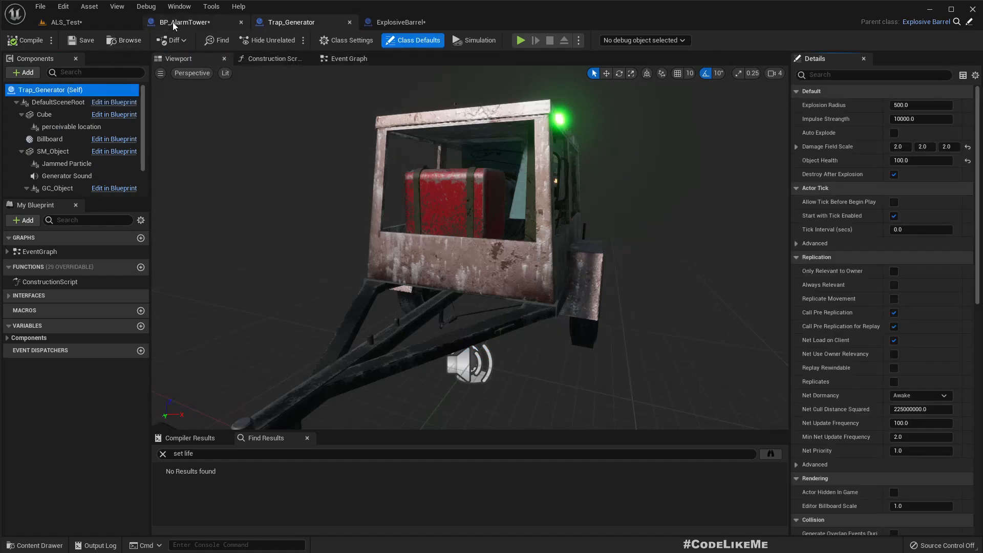
Find references to BP_AlarmTower's AlertTower component, then go back to ExplosiveBarrel
click(182, 21)
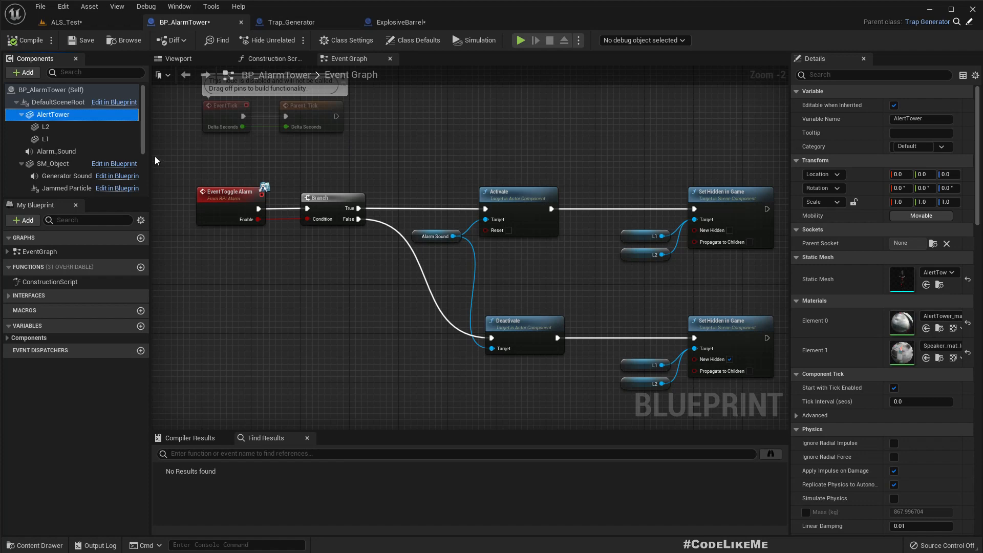
right_click(54, 114)
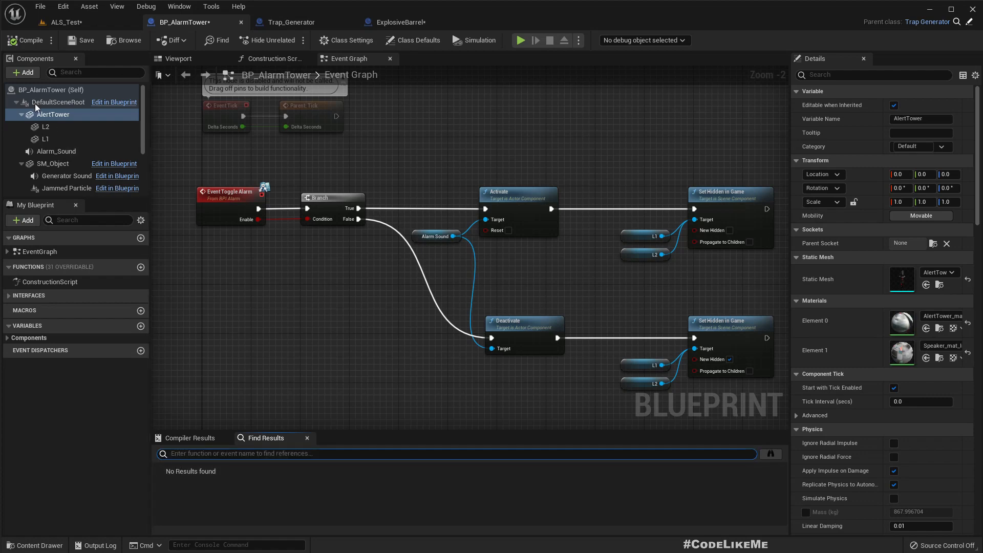
right_click(45, 127)
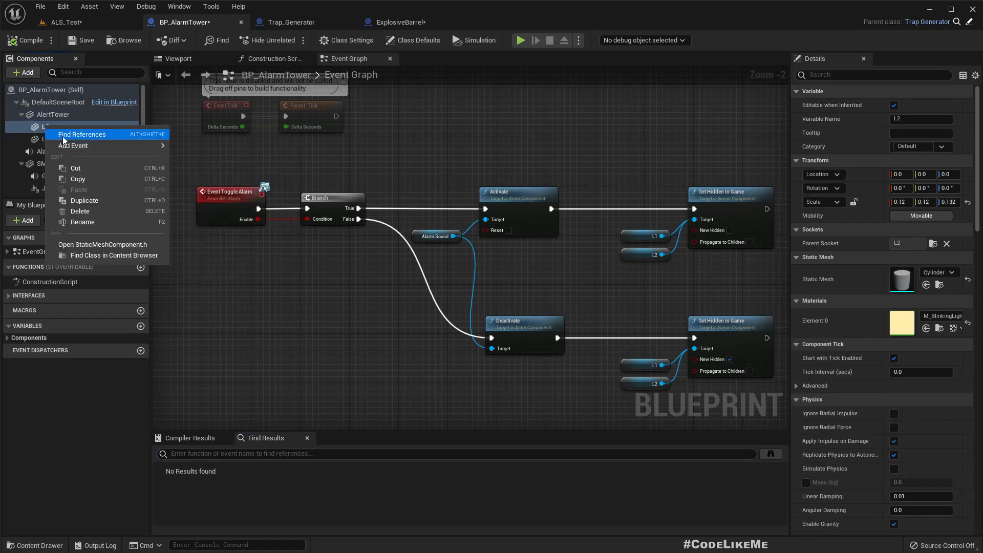
click(54, 113)
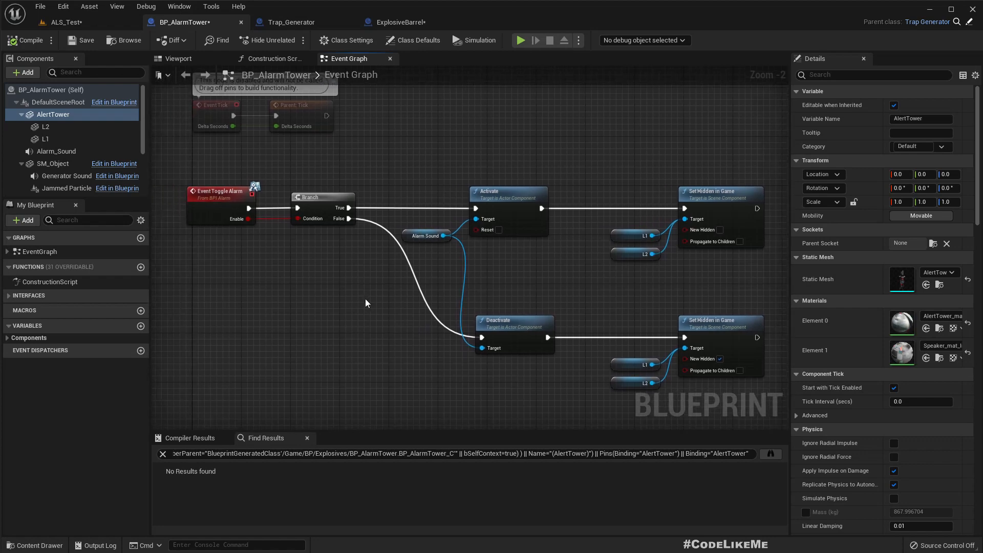
click(399, 22)
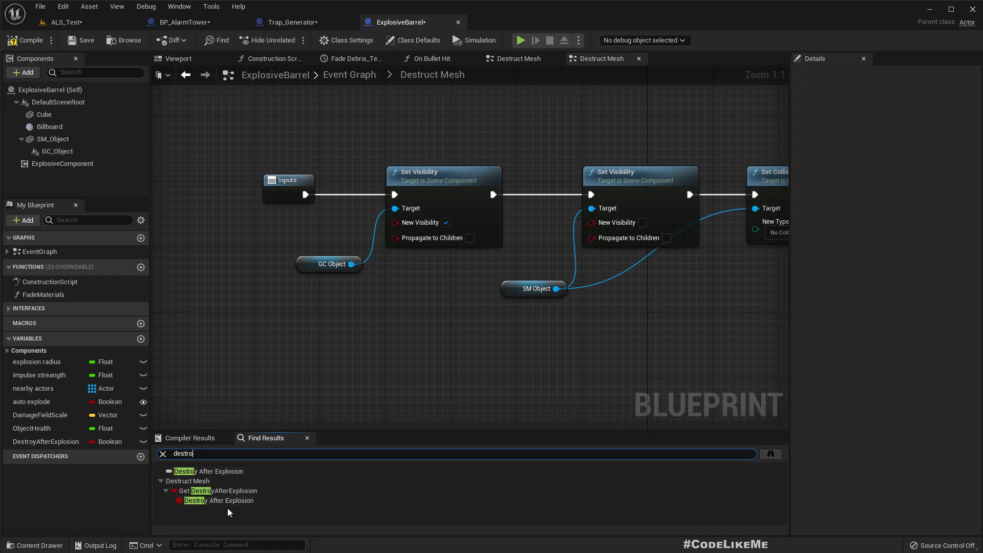
Wire SpawnActor FS Damage directly to Set Life Span, bypassing the Branch
scroll(down, 3)
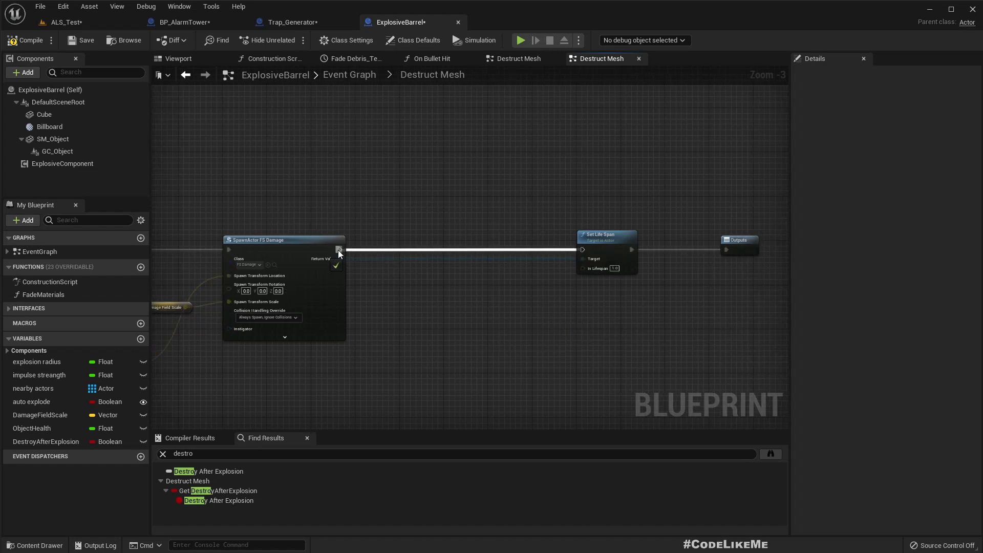
click(597, 58)
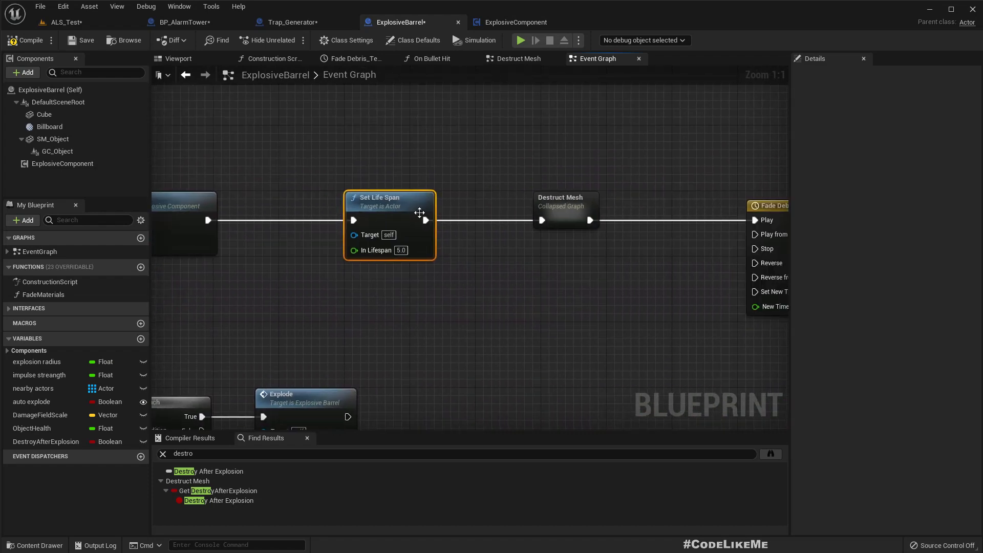
mouse_move(408, 306)
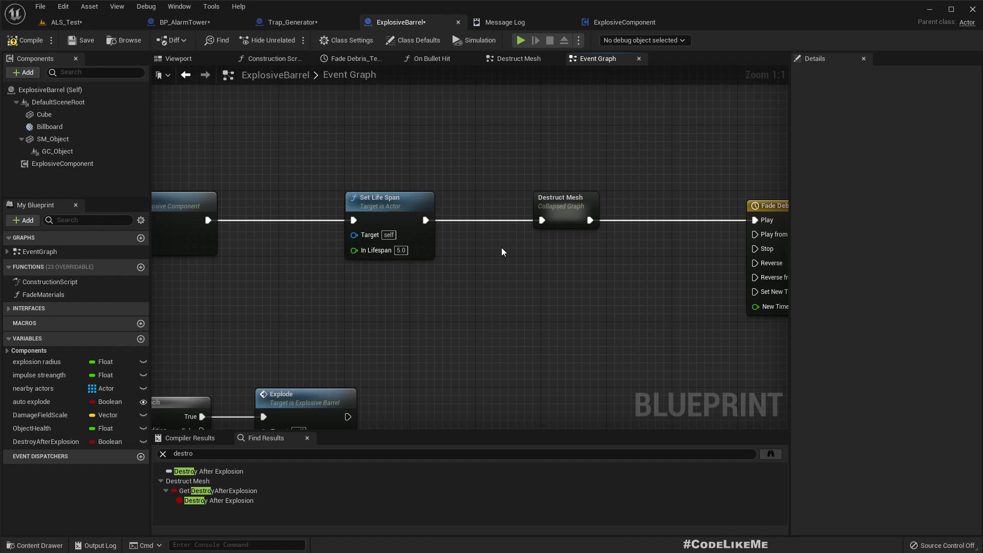
mouse_move(378, 230)
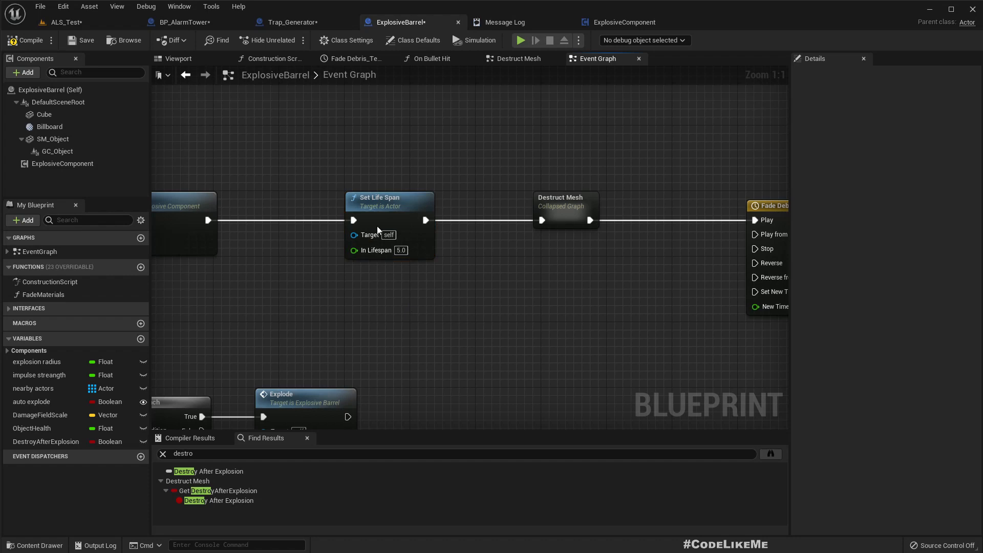
mouse_move(401, 217)
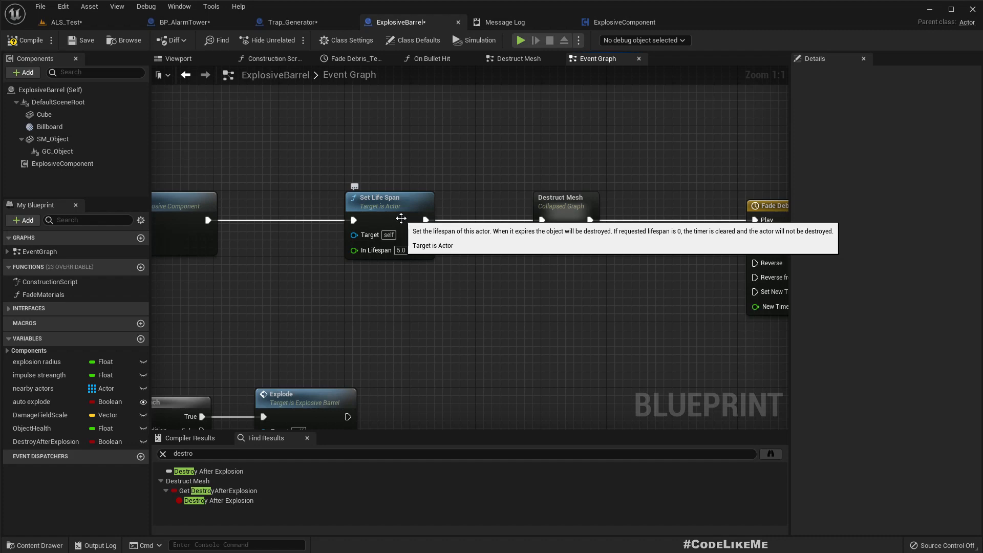
mouse_move(299, 303)
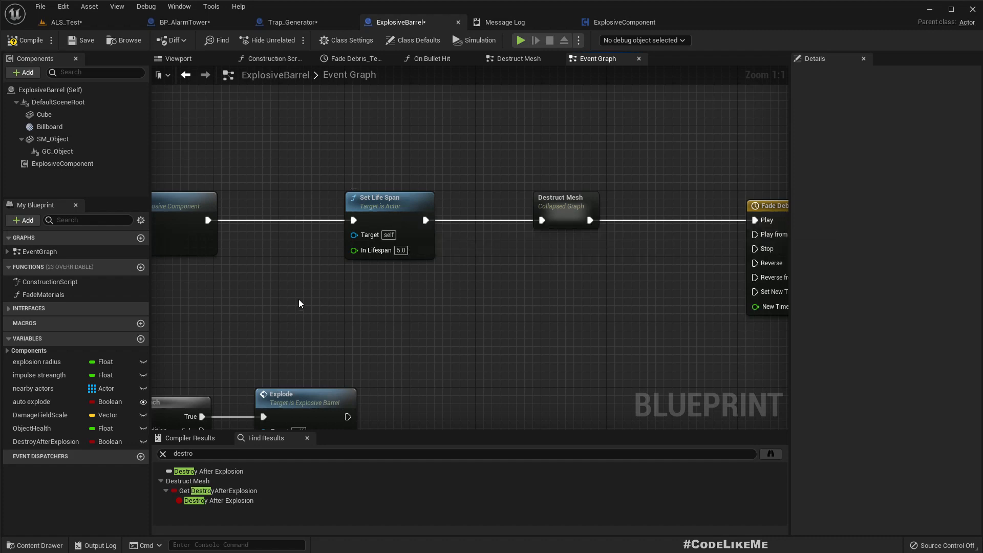
Delete the unused DestroyAfterExplosion variable from ExplosiveBarrel
click(45, 441)
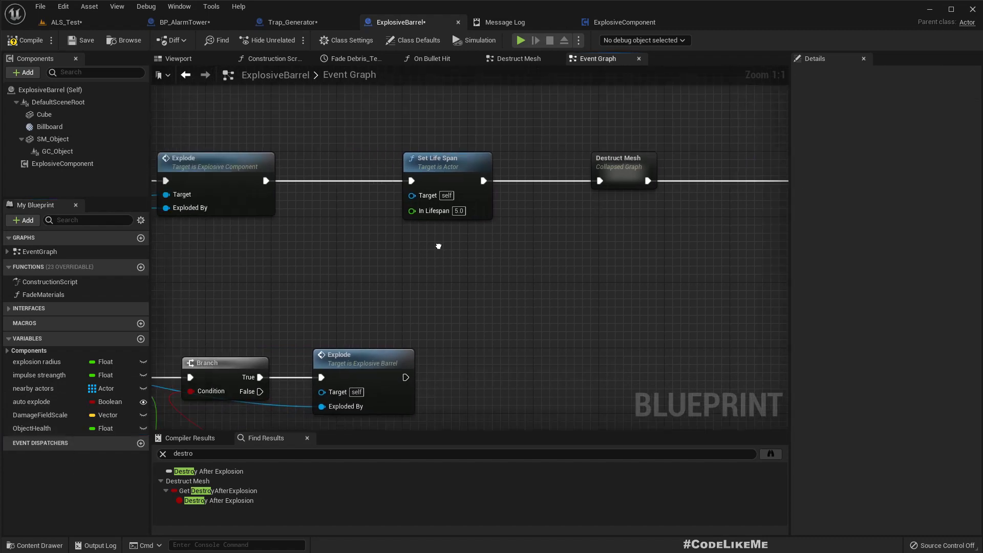
Promote Set Life Span's duration to a variable and name it AfterExplodeLifespan
right_click(517, 196)
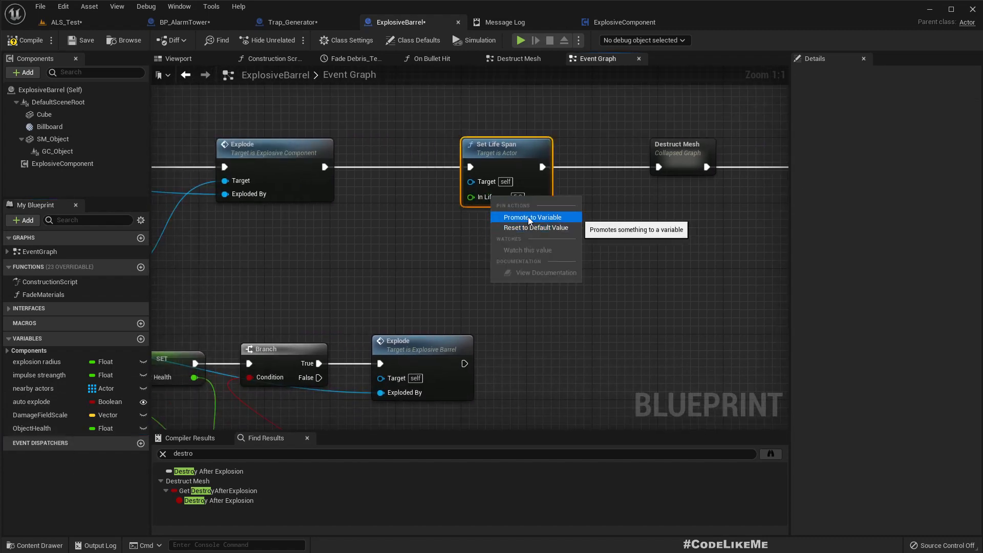
click(533, 217)
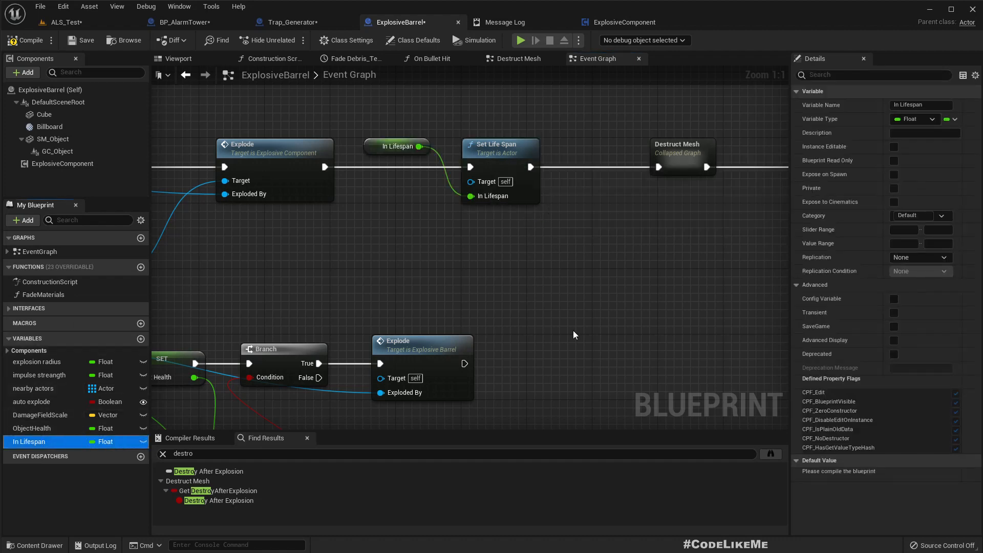
double_click(30, 441)
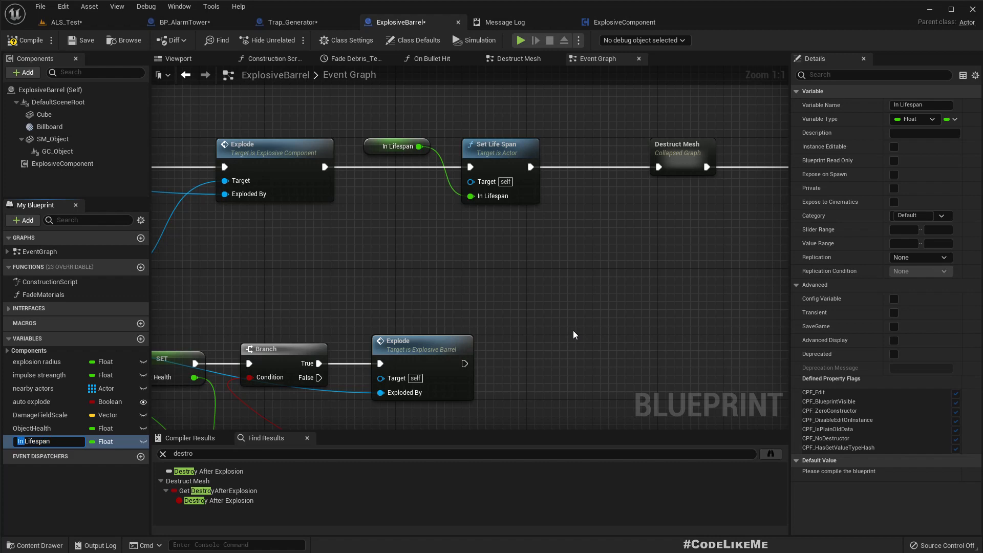
text(AfLifespan)
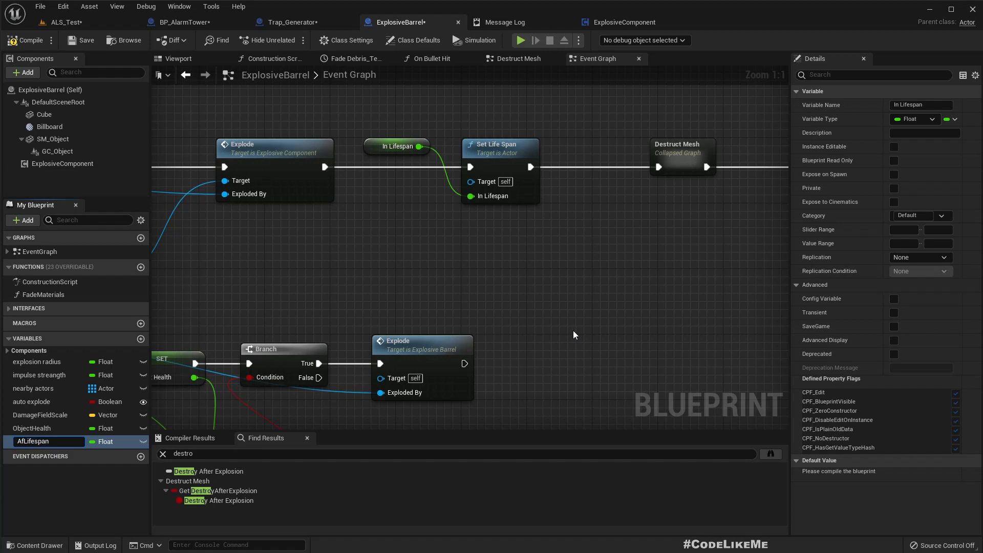
text(AfterExpLifespan)
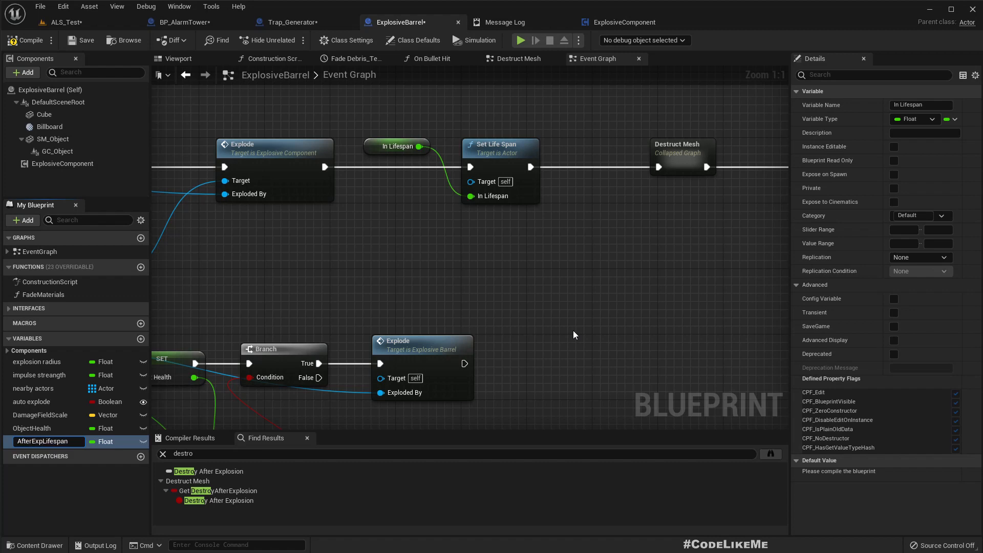
text(AfterExplodeLifespan)
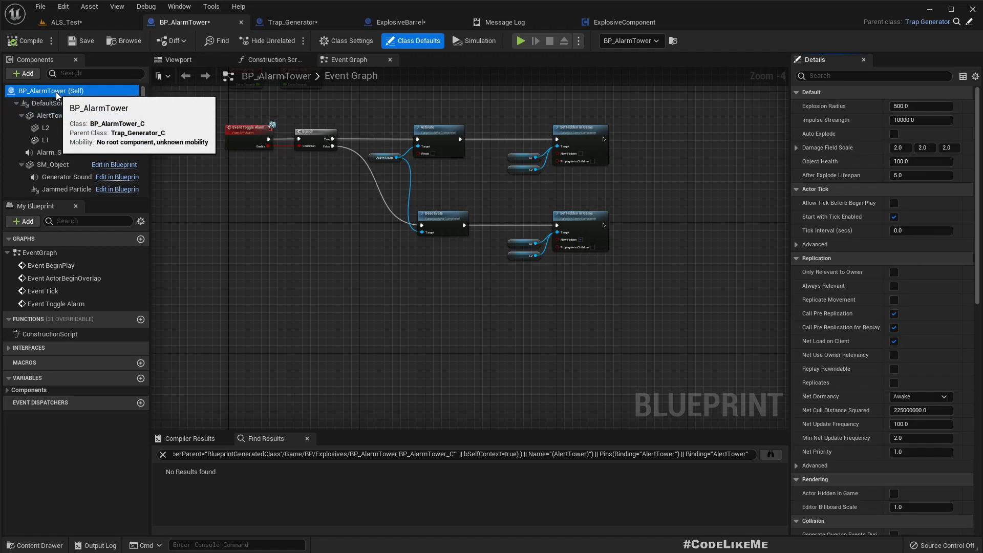
Set the alarm tower's After Explode Lifespan default to 0.0
click(921, 175)
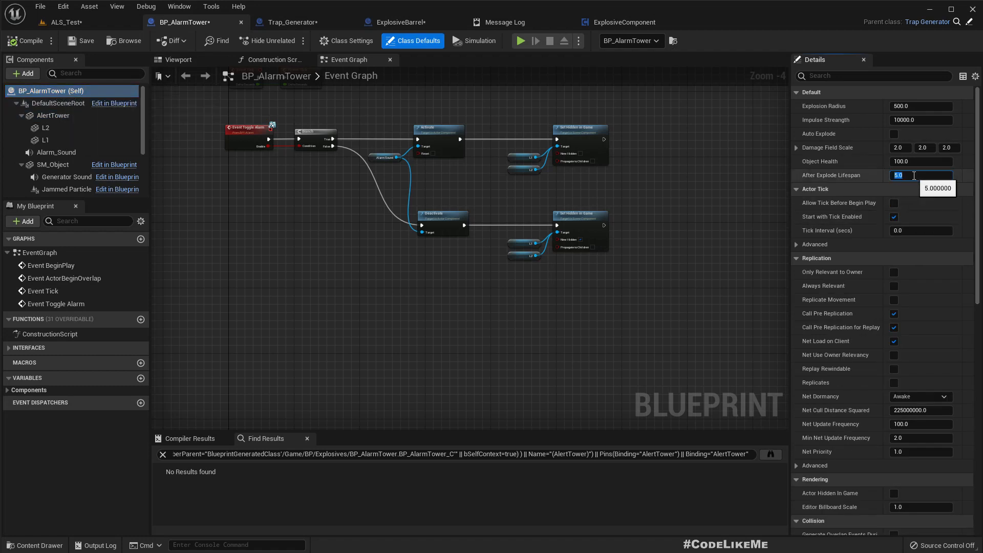
text(0.0)
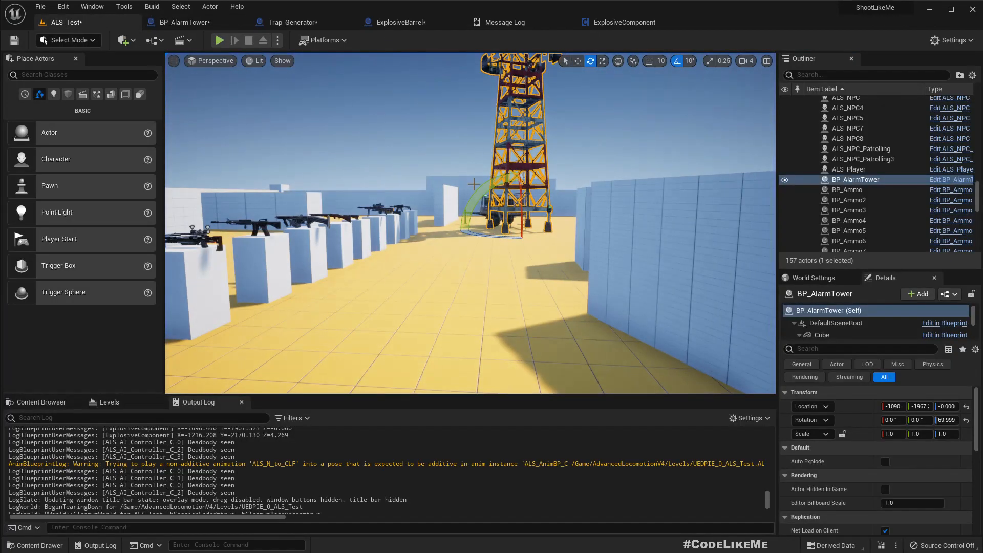
Test-play the level to check the alarm tower still stands, then go back to BP_AlarmTower's graph
click(219, 40)
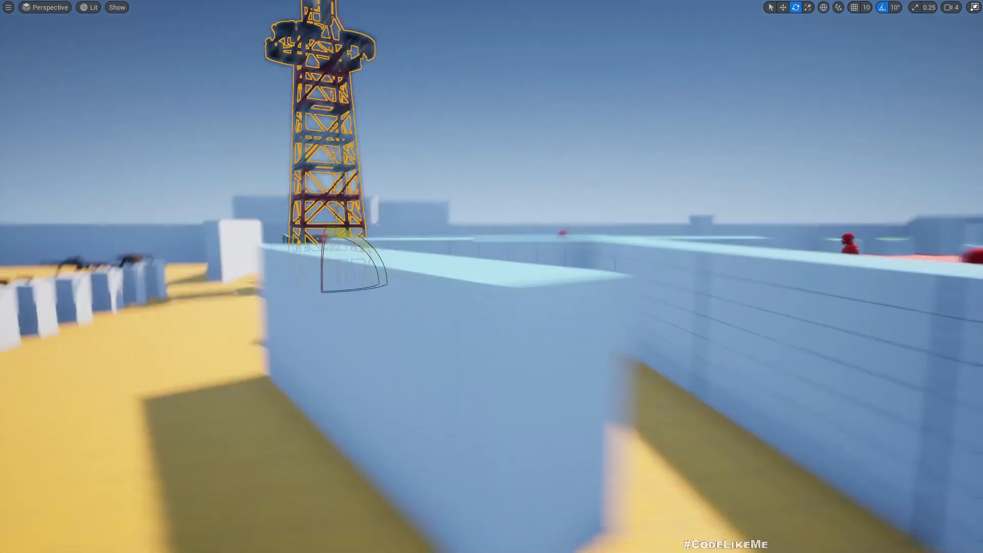
key(Escape)
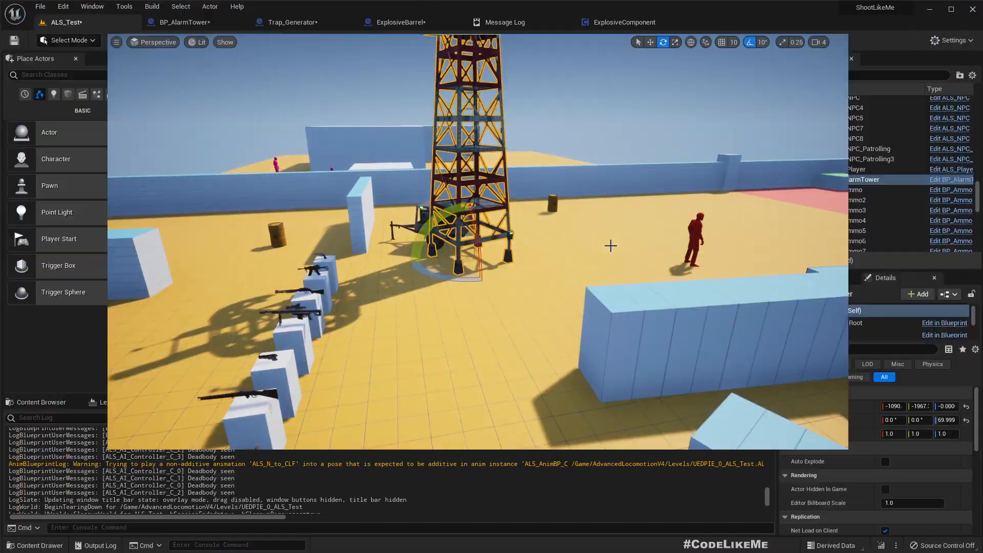
click(185, 22)
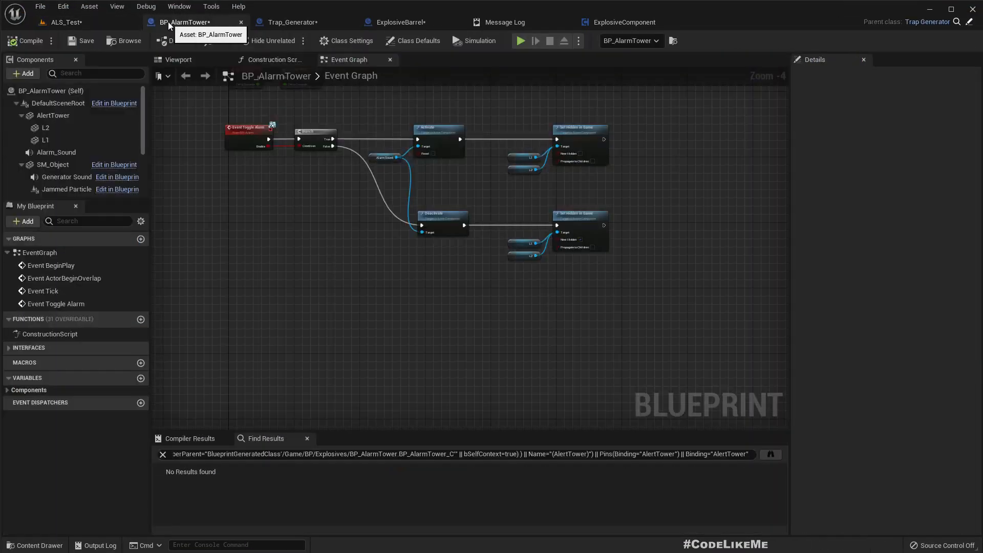
Switch to ExplosiveBarrel's event graph with the Explode custom event in view
click(398, 22)
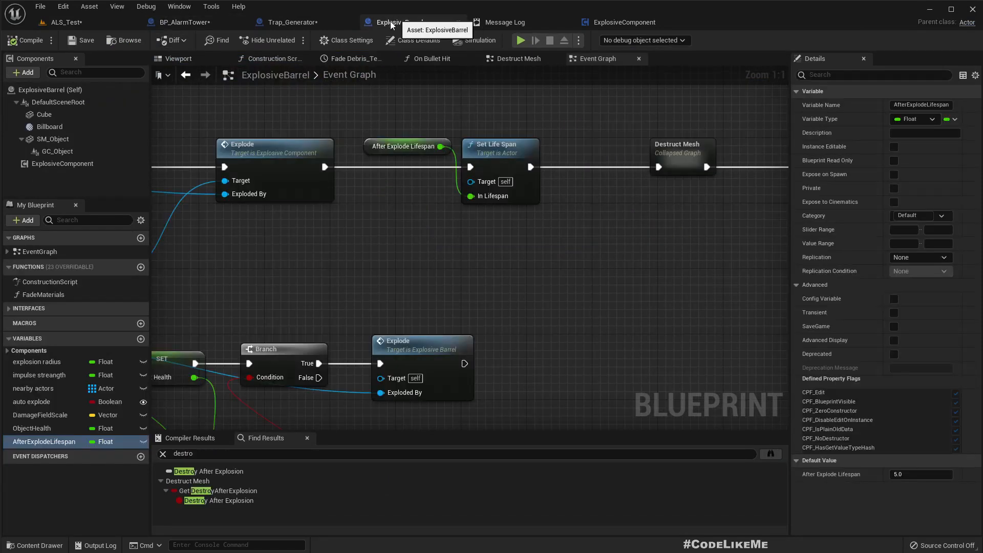
mouse_move(264, 276)
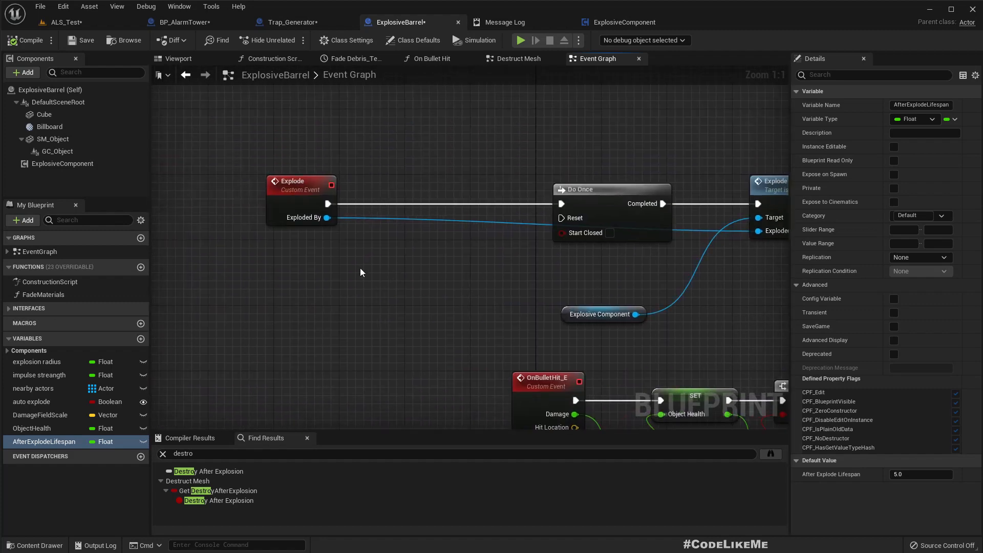
mouse_move(361, 272)
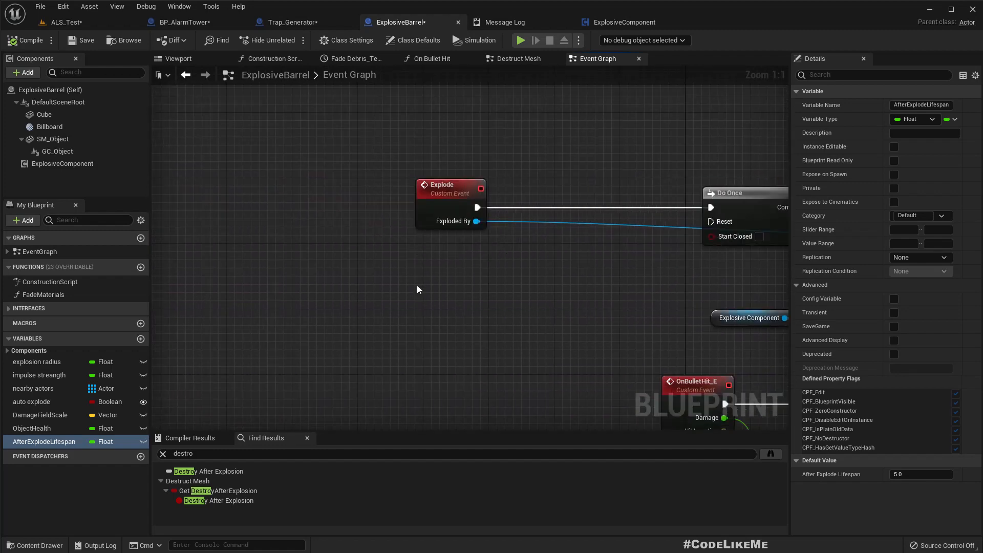
mouse_move(111, 354)
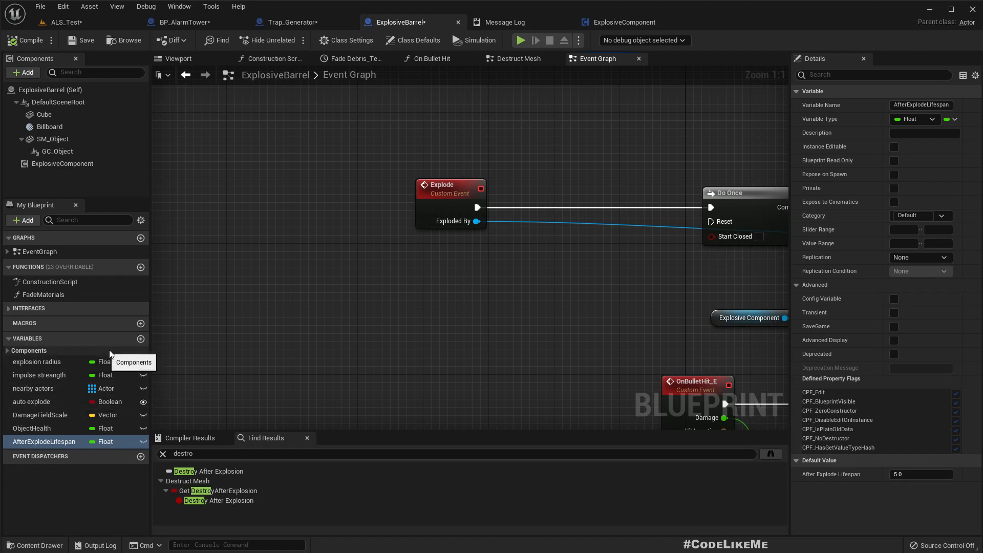
mouse_move(141, 339)
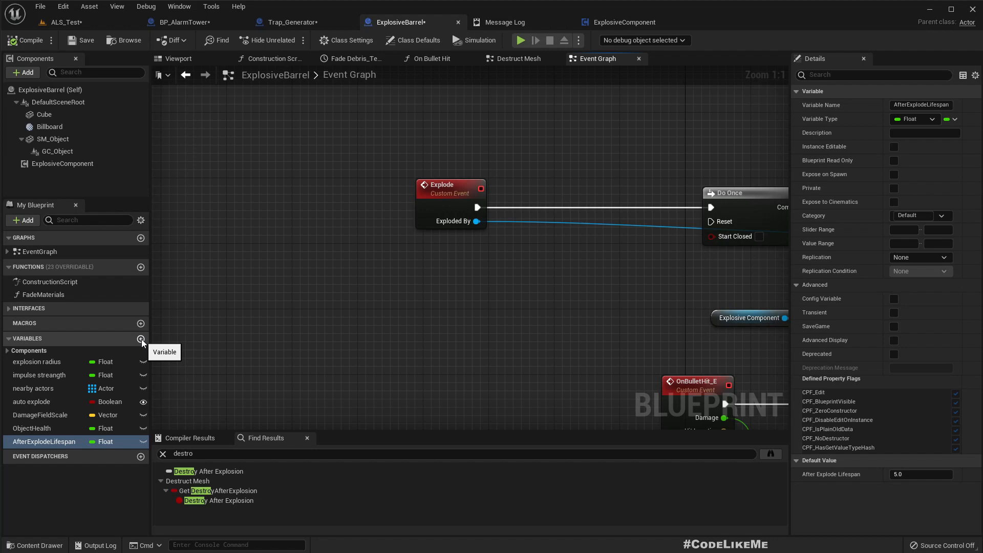
Add a Boolean variable Exploded, set it true right after Do Once in Explode, and compile
click(141, 339)
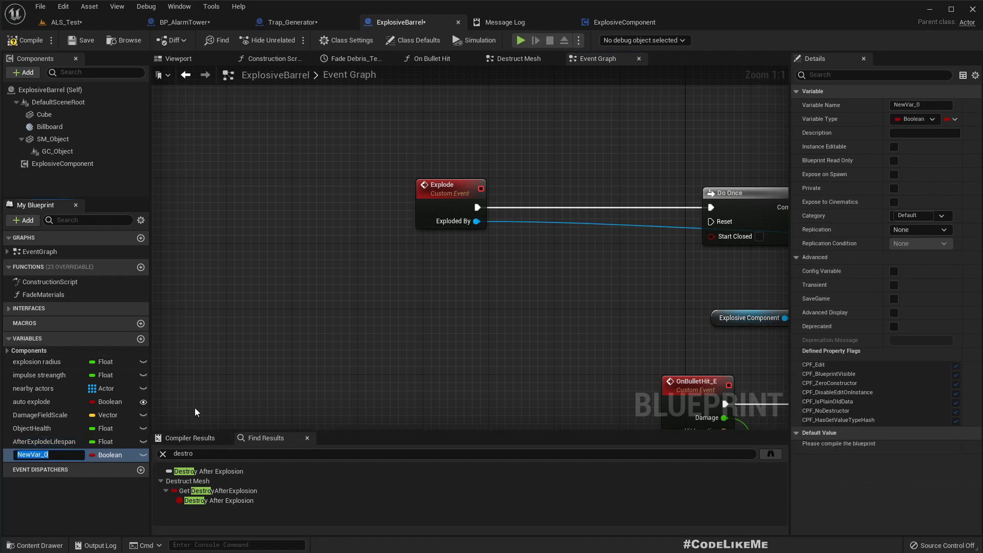
text(Exploded)
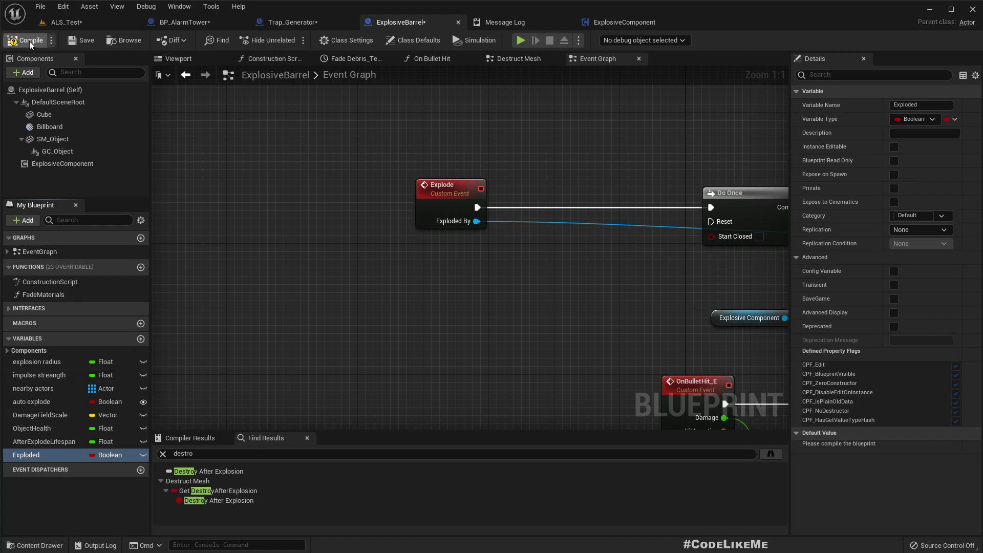
click(28, 40)
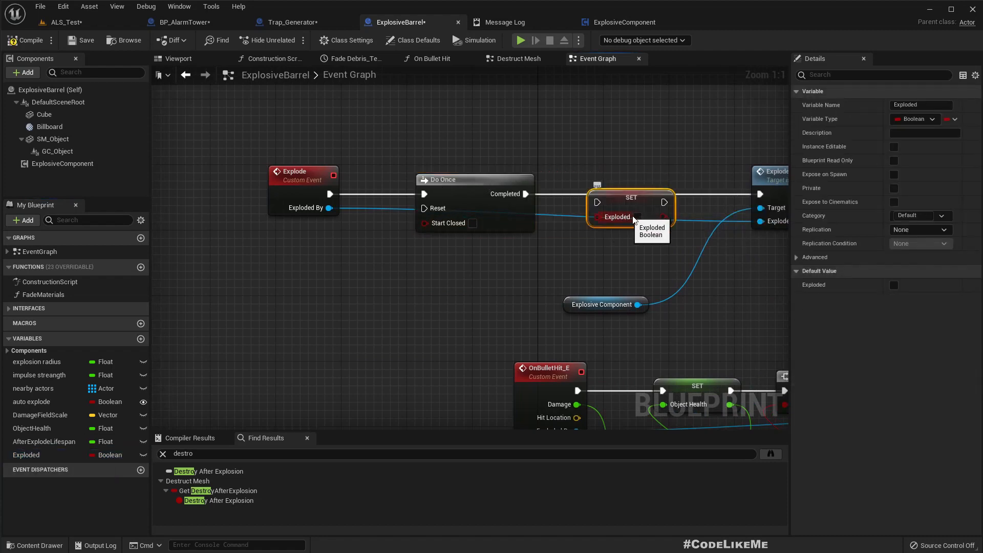
click(635, 216)
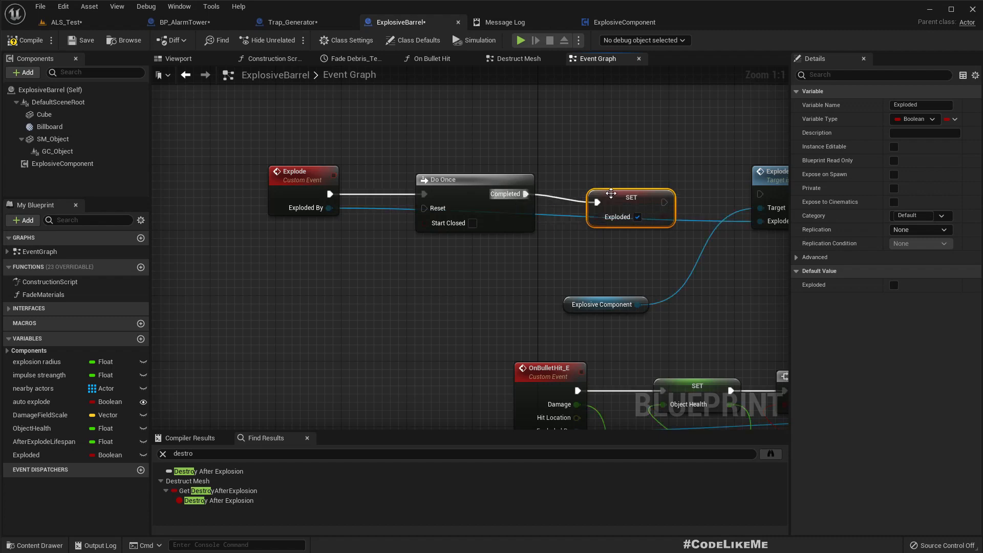
mouse_move(658, 198)
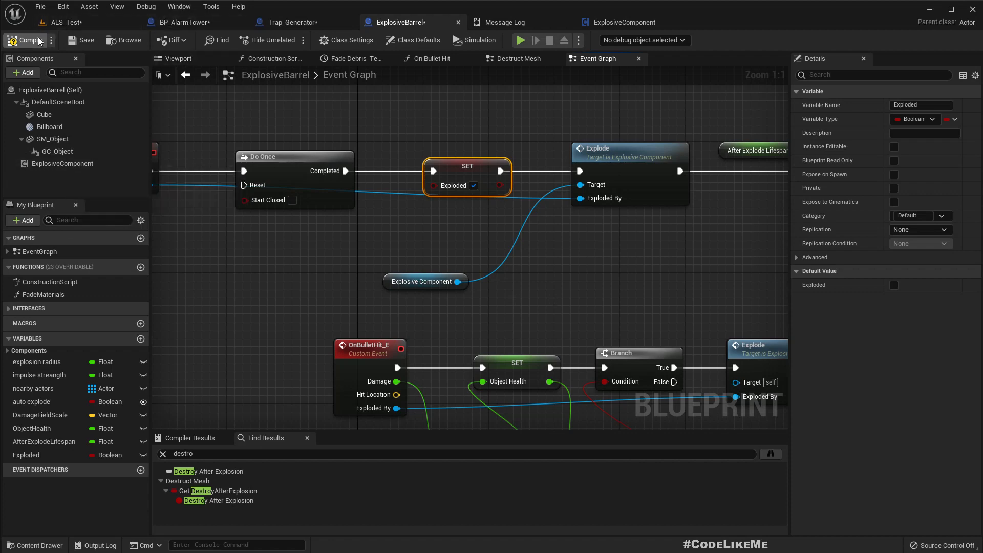
click(183, 22)
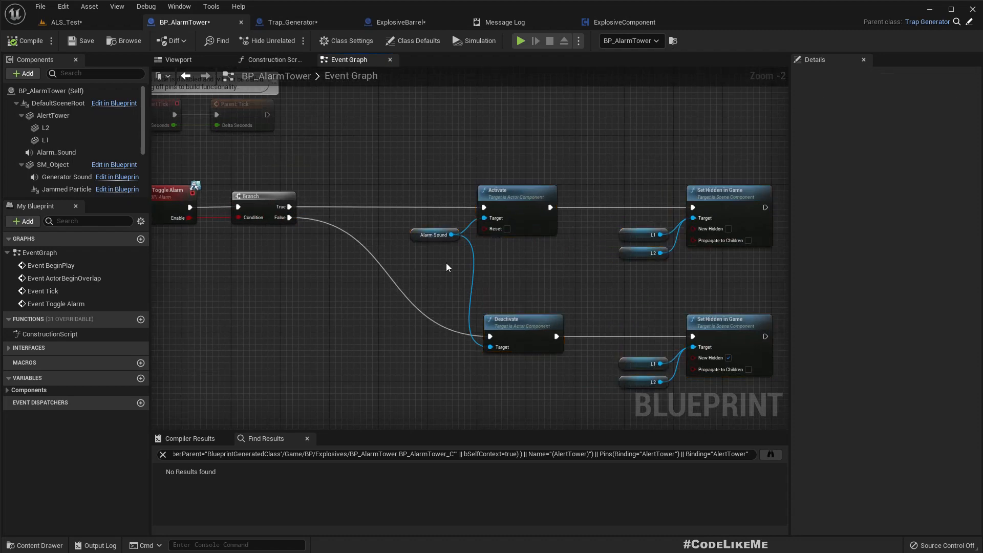
Add a second Branch after the True output, conditioned on NOT Exploded from the barrel getter
drag(290, 207, 361, 209)
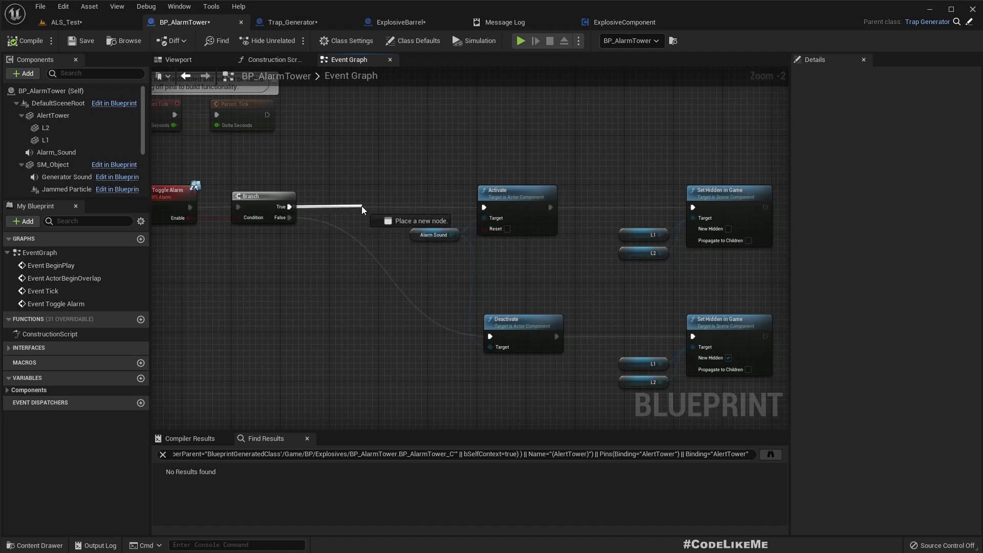
text(bran)
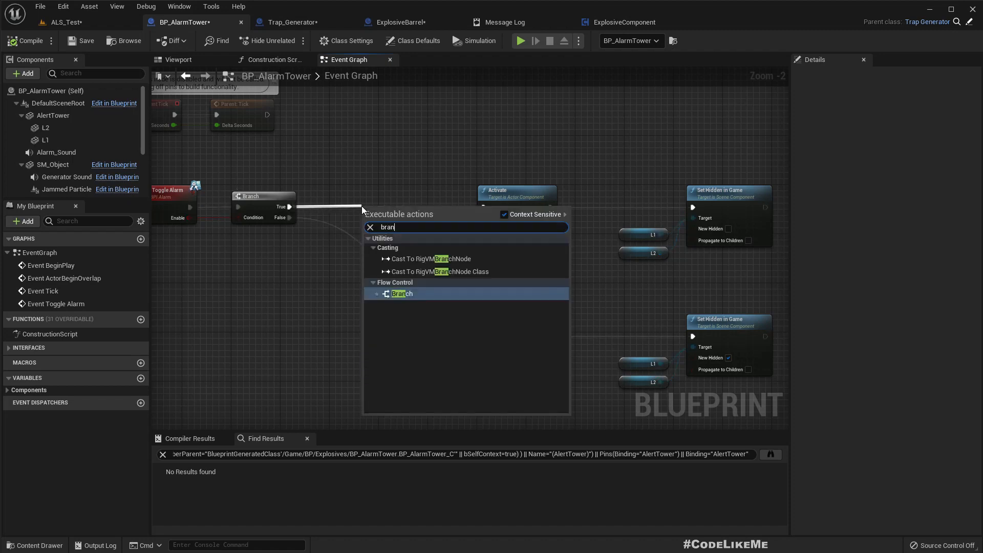
click(400, 294)
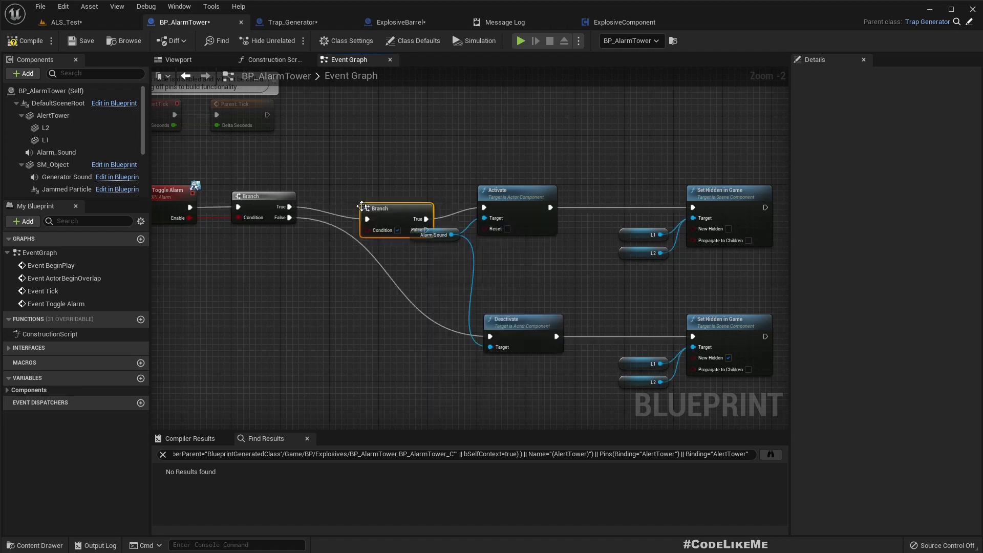
mouse_move(379, 208)
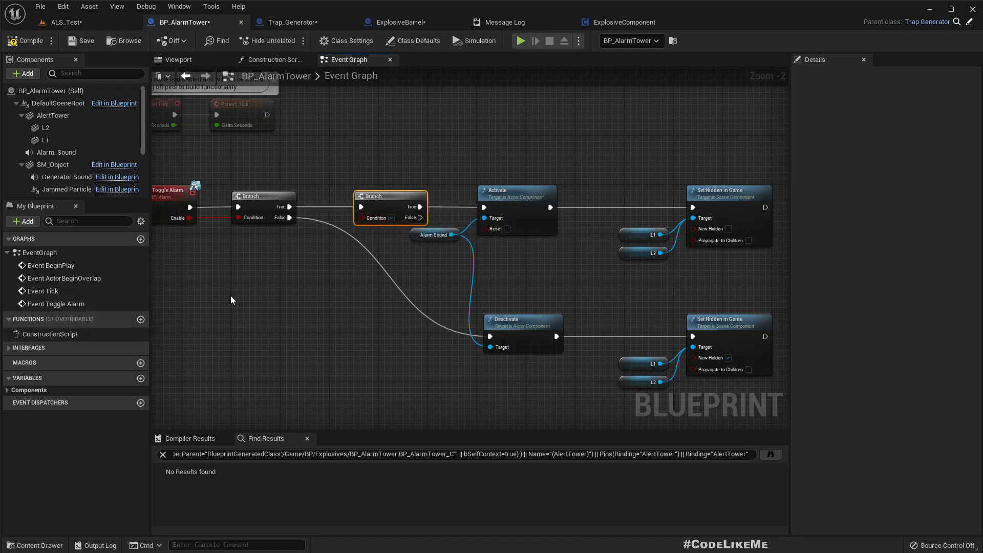
text(get e)
text(not)
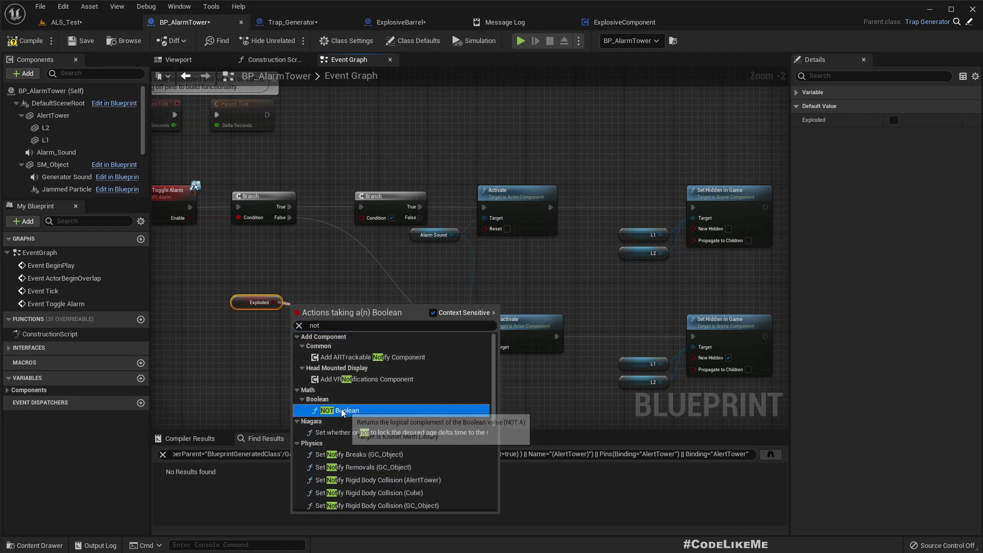
click(341, 409)
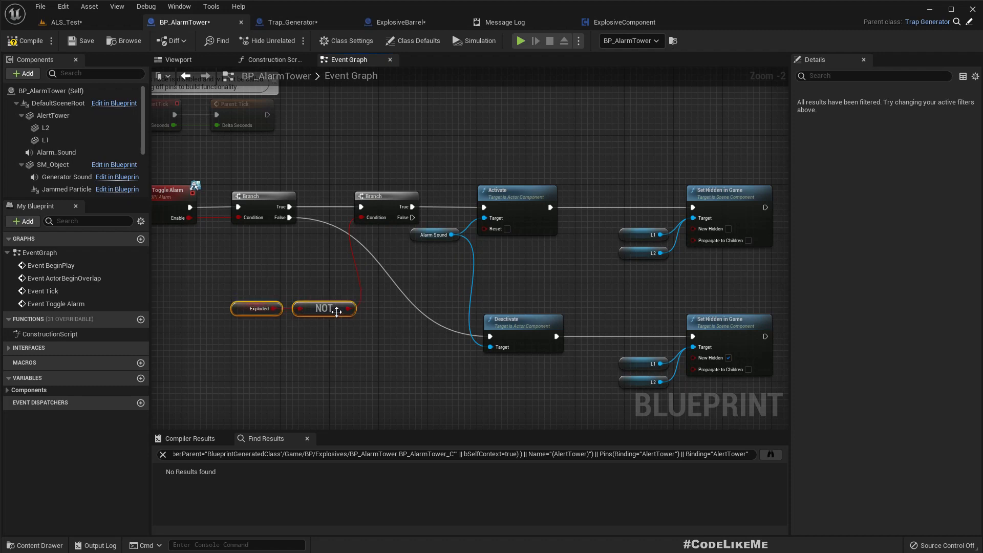
drag(325, 308, 292, 259)
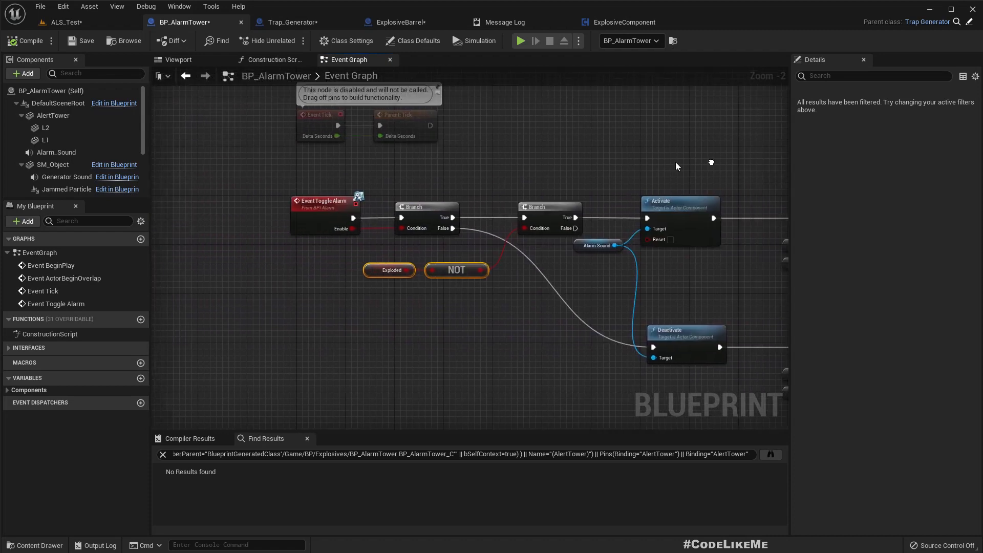
Tidy the alarm event graph and return to the ALS_Test level
drag(676, 166, 562, 153)
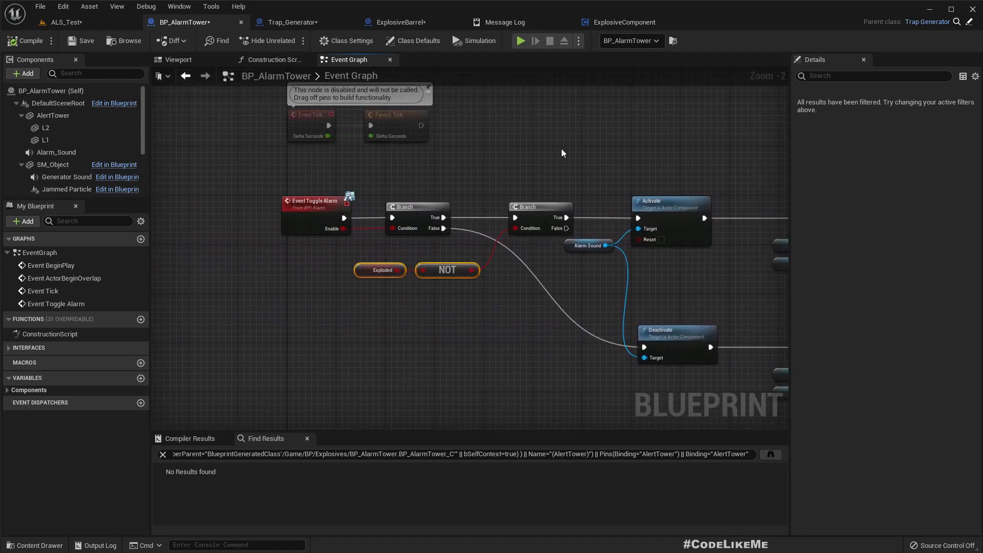
click(63, 21)
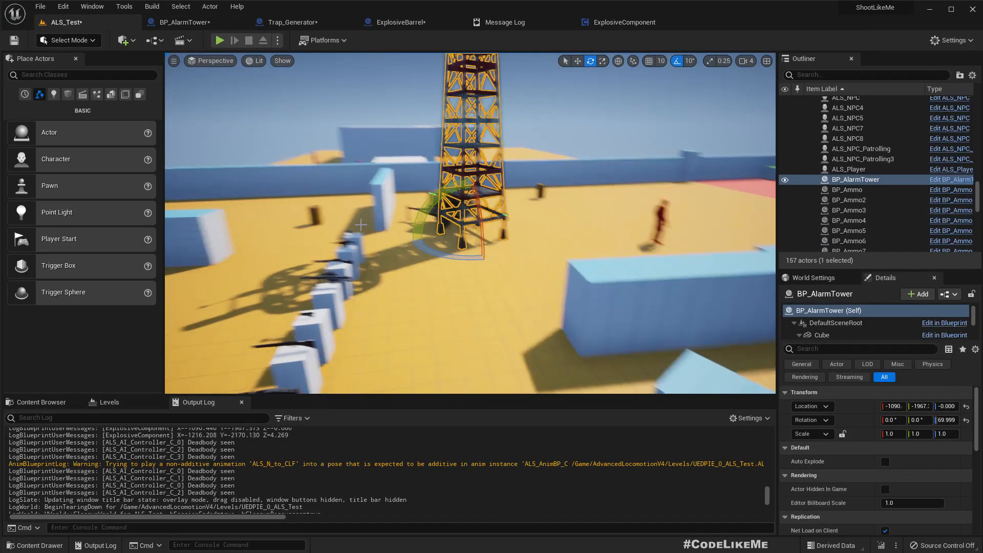
Show the Content Browser in the level editor, then reopen BP_AlarmTower's event graph
click(219, 40)
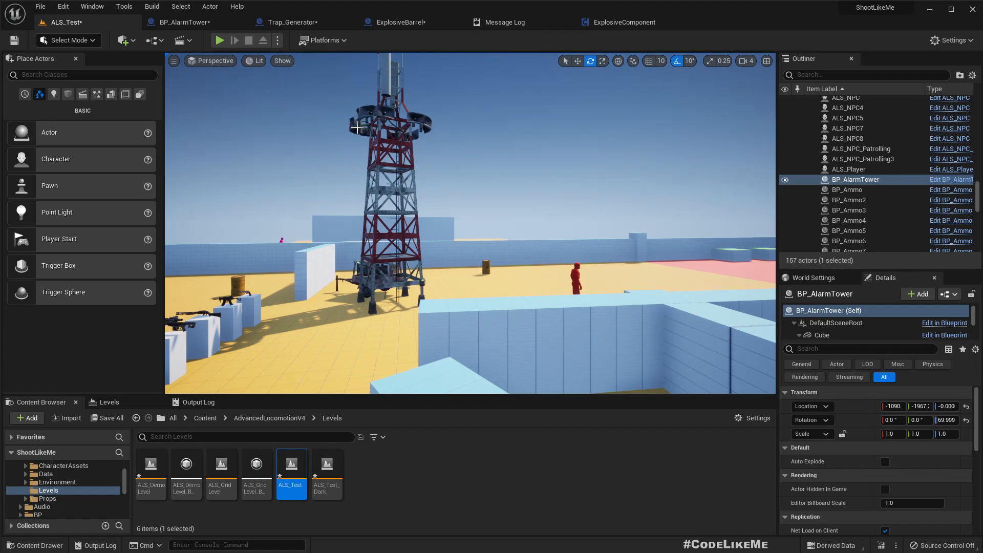
mouse_move(381, 141)
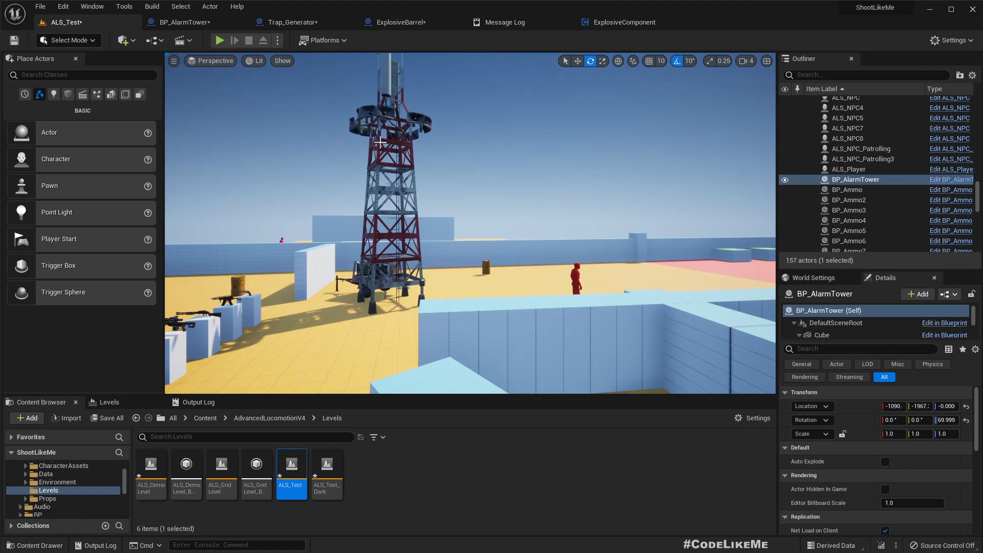
click(184, 21)
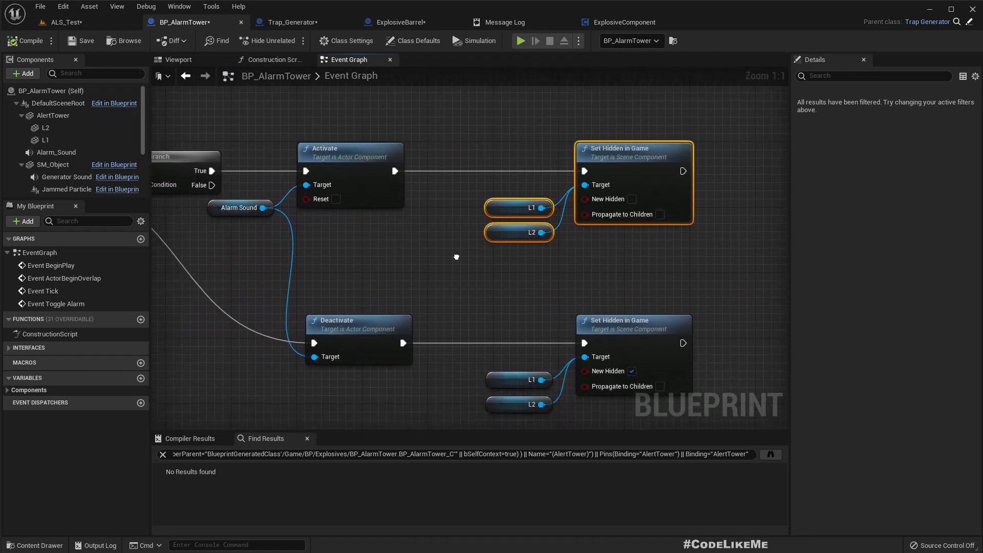
Scroll the alarm tower graph, then move to ExplosiveBarrel's event graph at Destruct Mesh
scroll(down, 3)
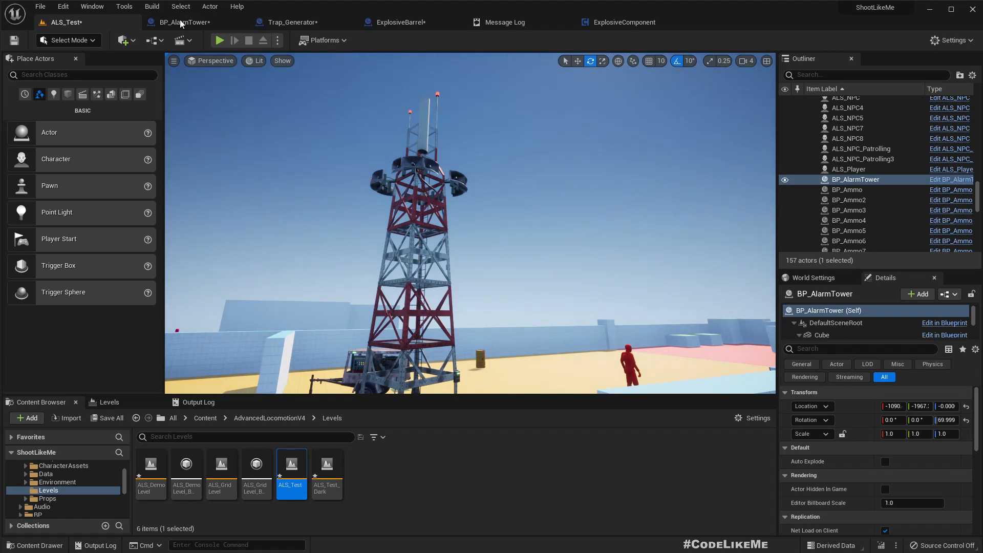
click(182, 22)
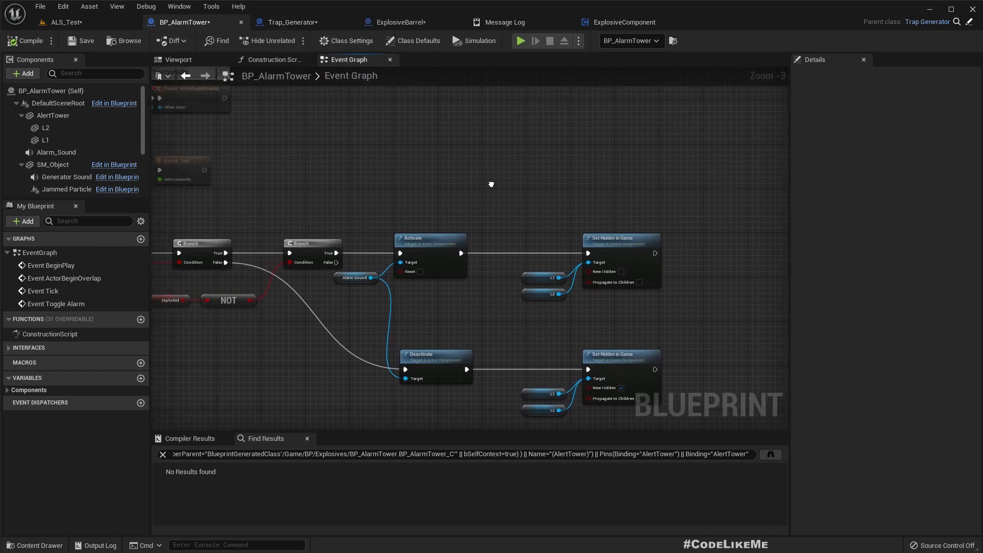
click(396, 22)
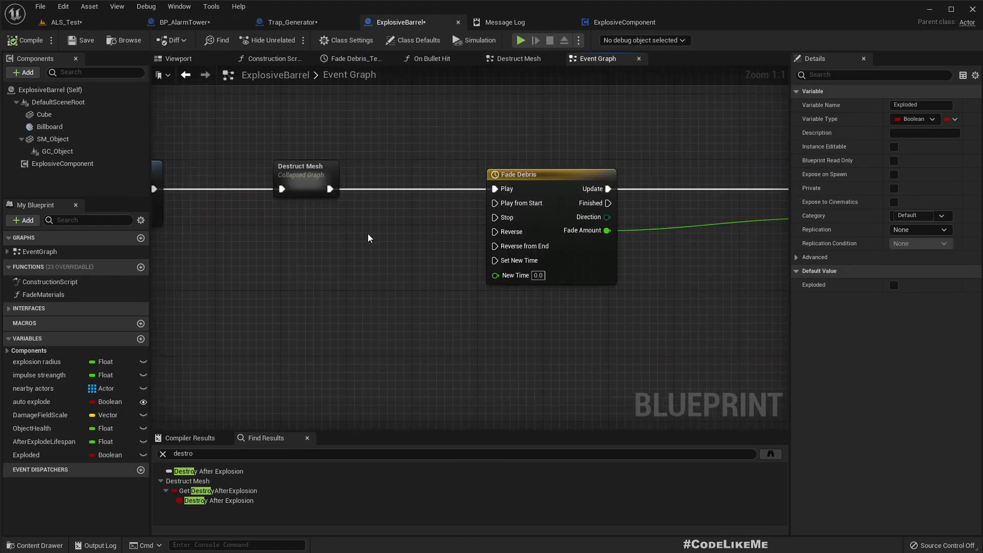
Peek inside the collapsed Destruct Mesh graph, return, and pick the GC_Object debris component
double_click(305, 178)
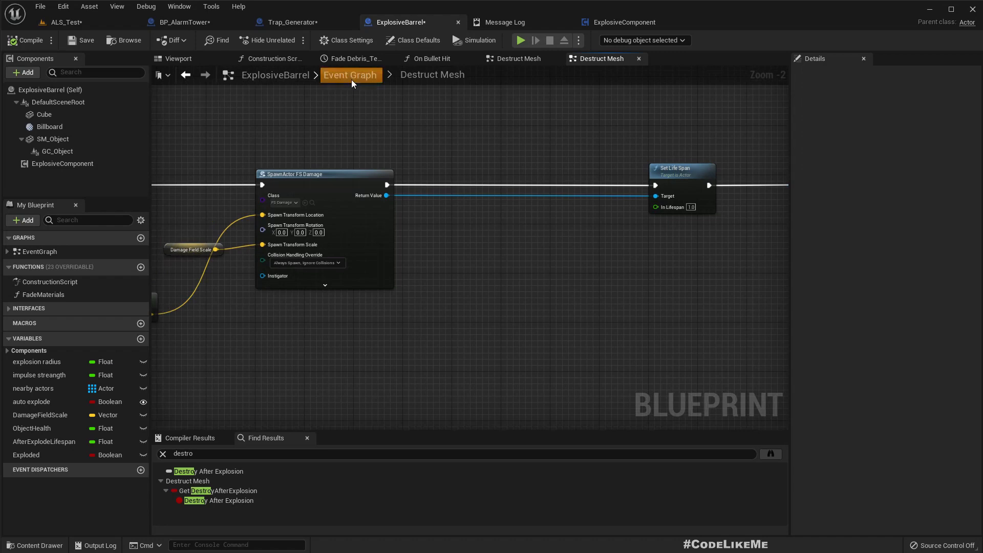
click(597, 58)
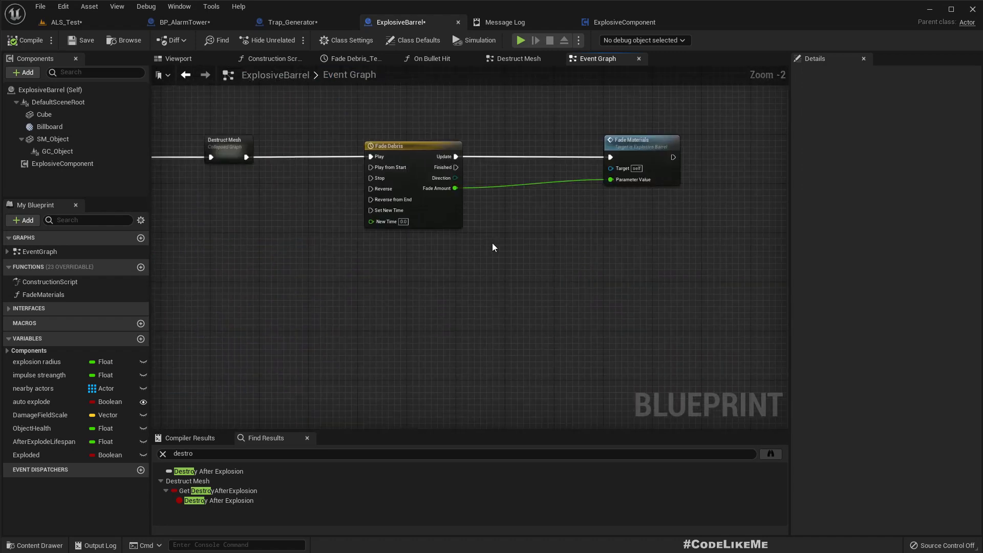
click(58, 151)
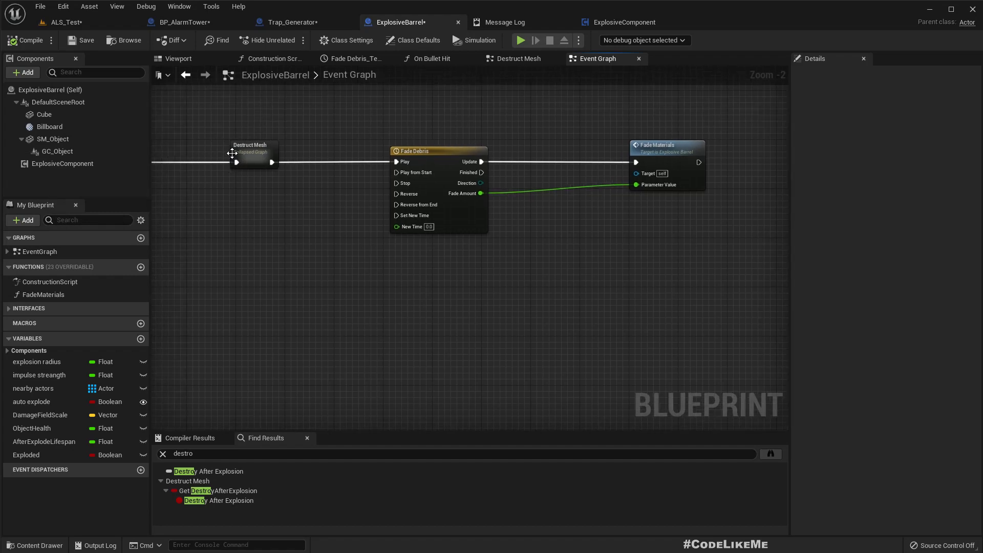
click(58, 151)
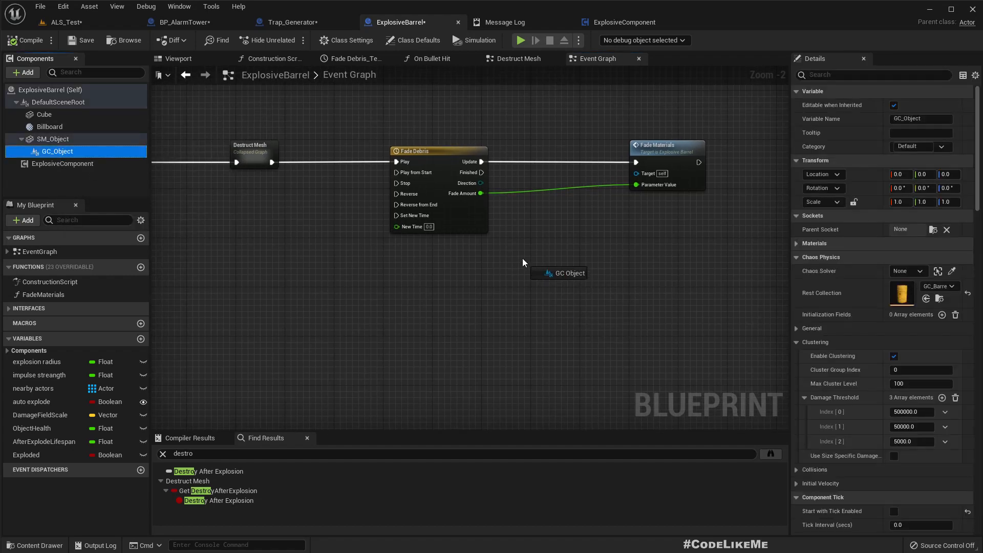
Add a Destroy Component node on GC_Object driven by the Fade Debris Finished output
drag(558, 272, 619, 269)
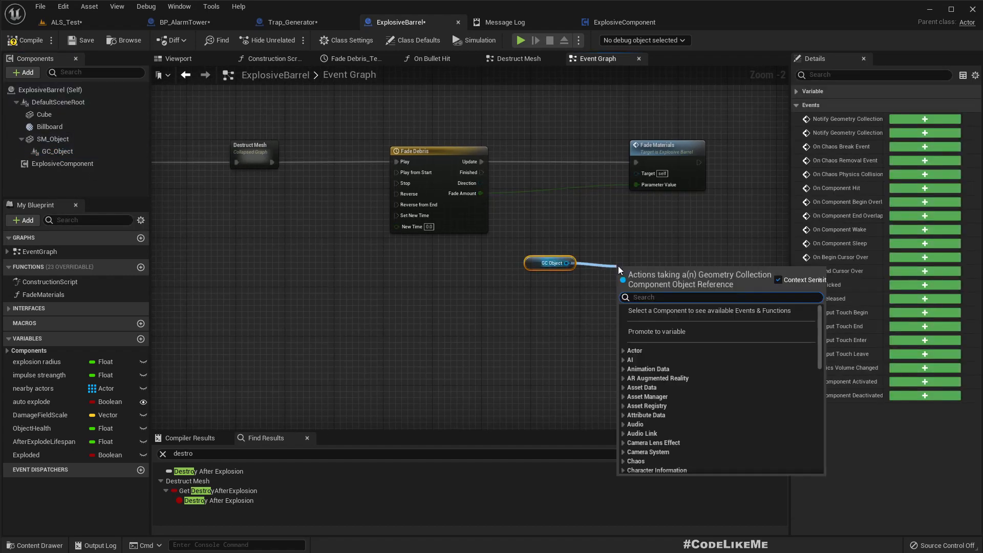
text(destro)
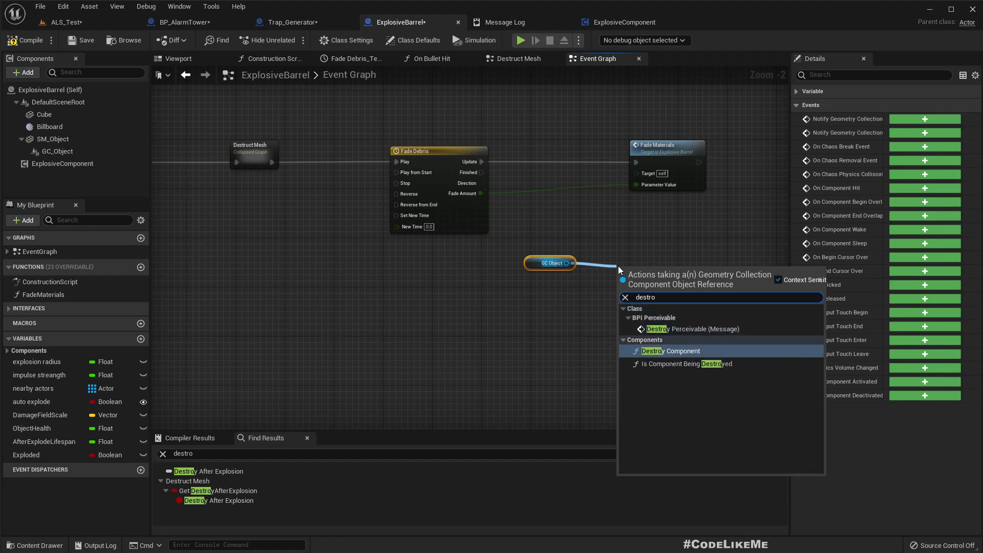
click(668, 350)
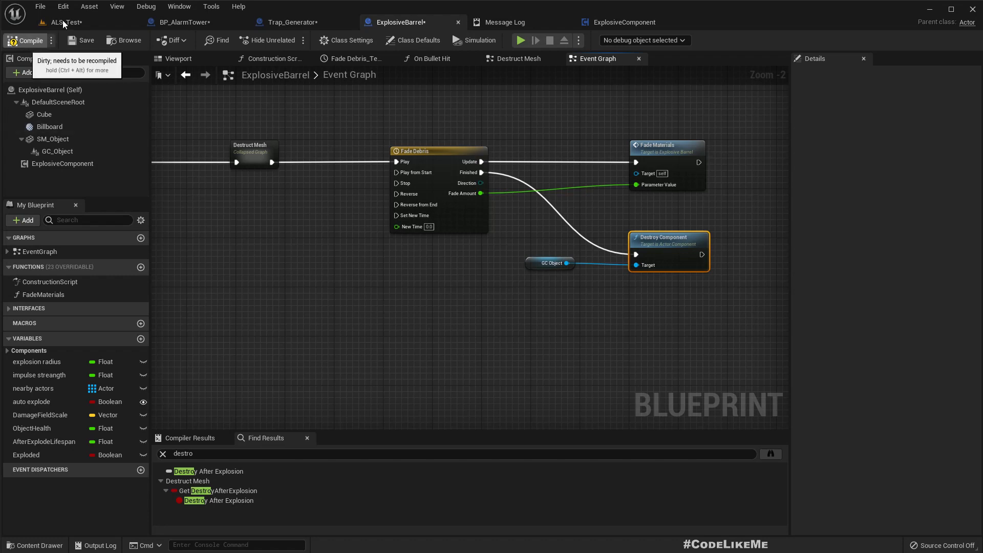
Return to the ALS_Test level and show the Content Browser
click(68, 21)
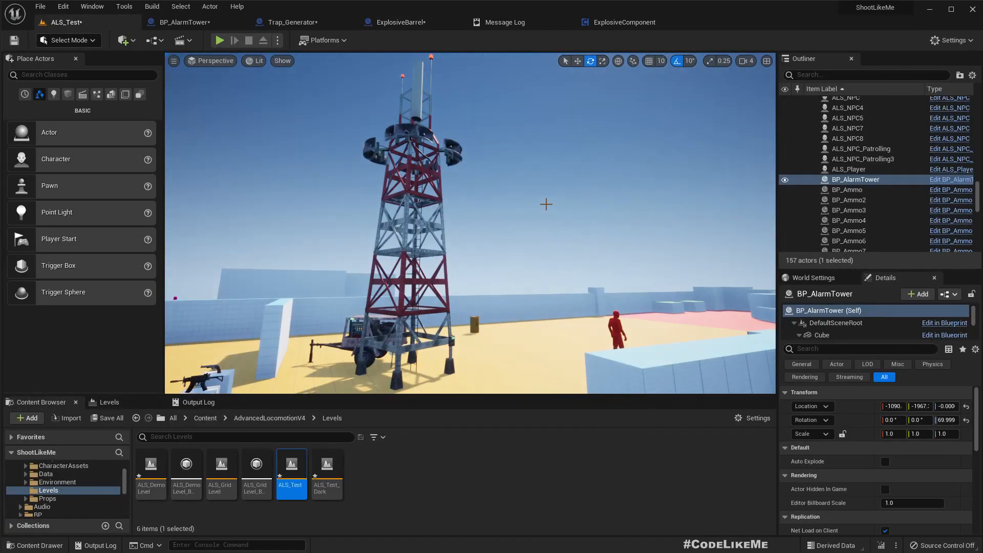
click(219, 40)
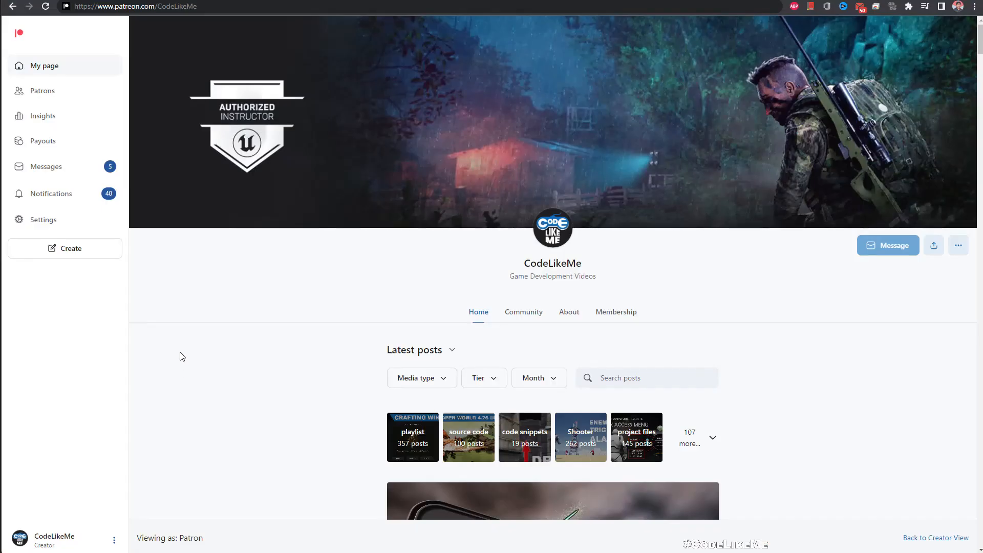
Scroll down the Patreon post feed to the Sabotage Generators episode
scroll(down, 3)
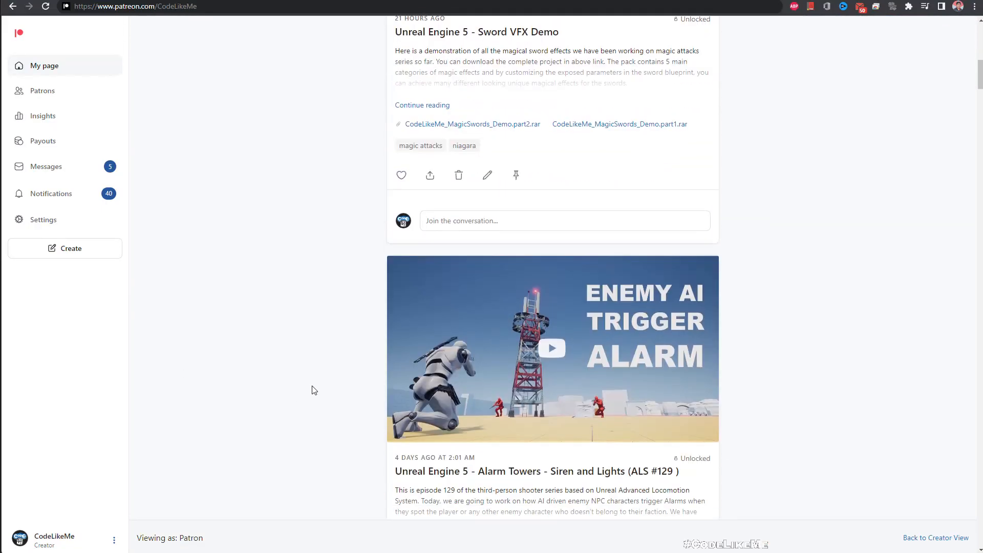
scroll(down, 3)
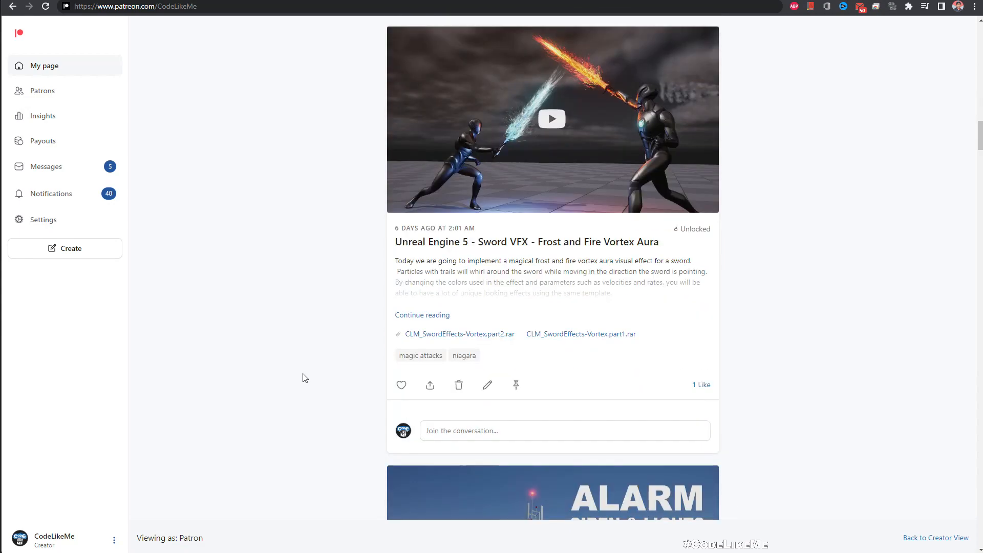
scroll(down, 3)
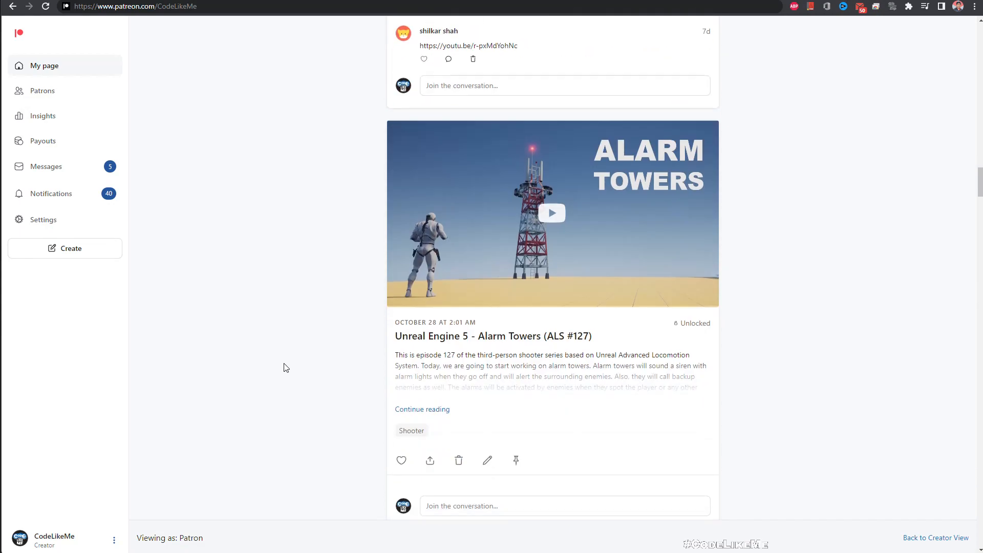
scroll(down, 3)
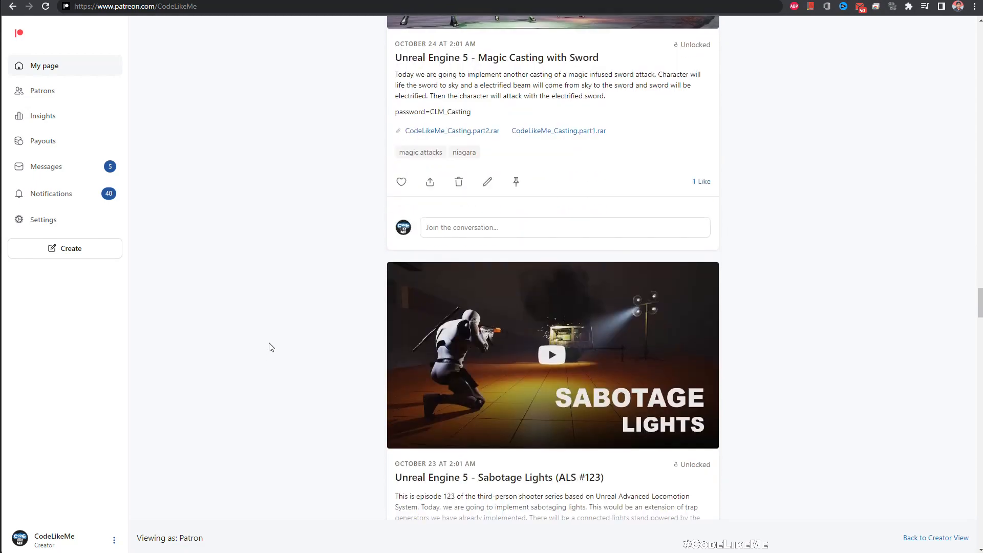
scroll(down, 3)
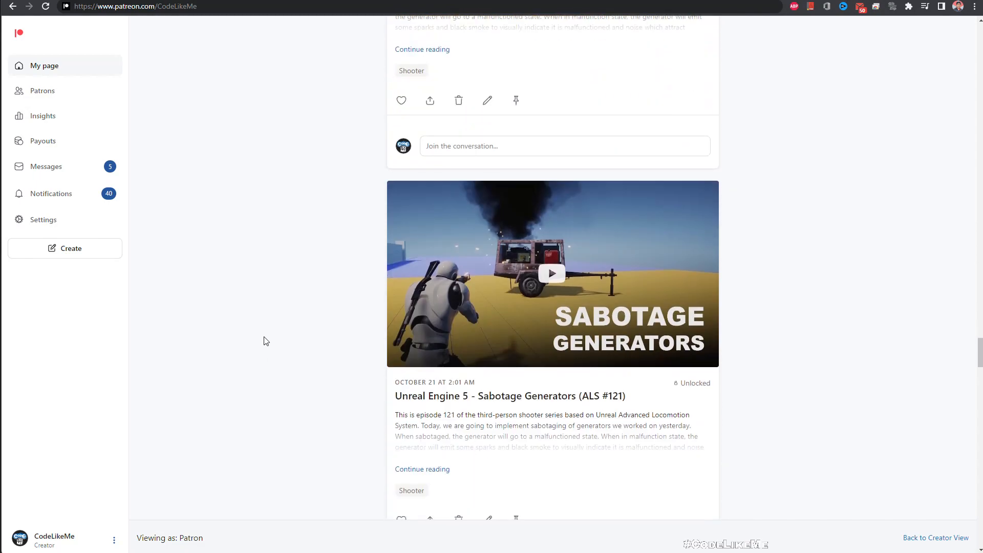